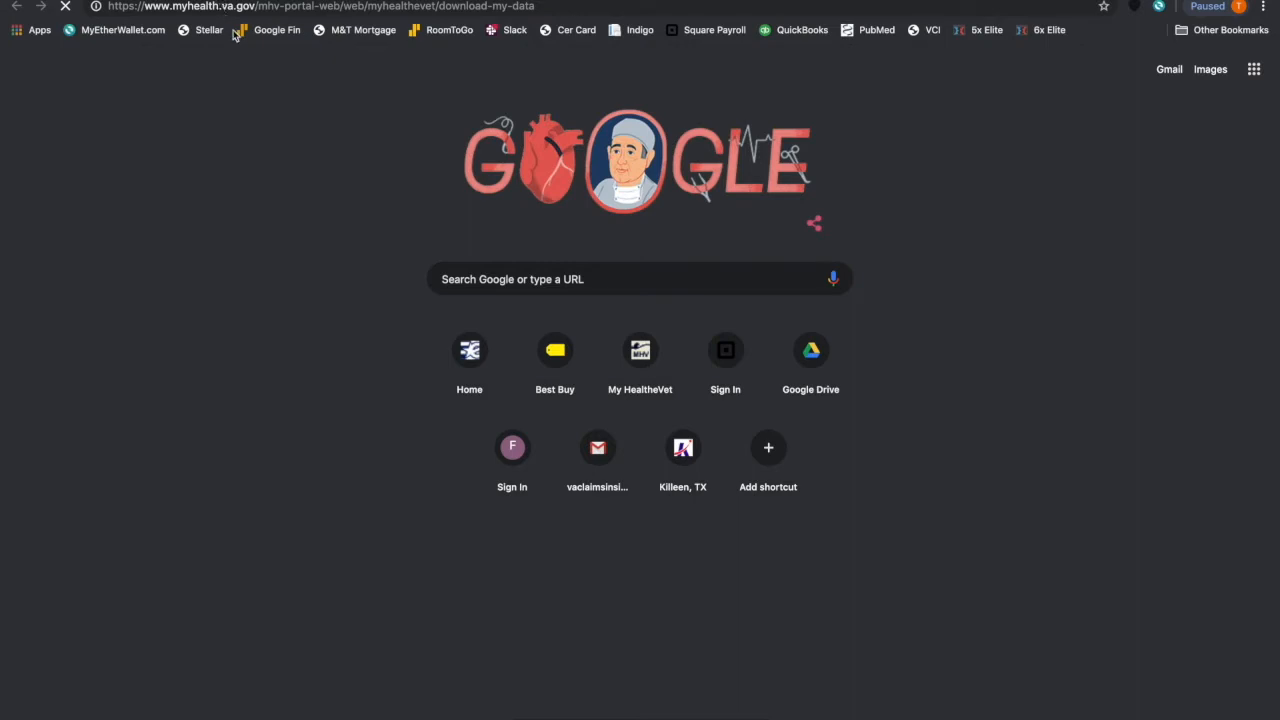
mouse_move(230, 72)
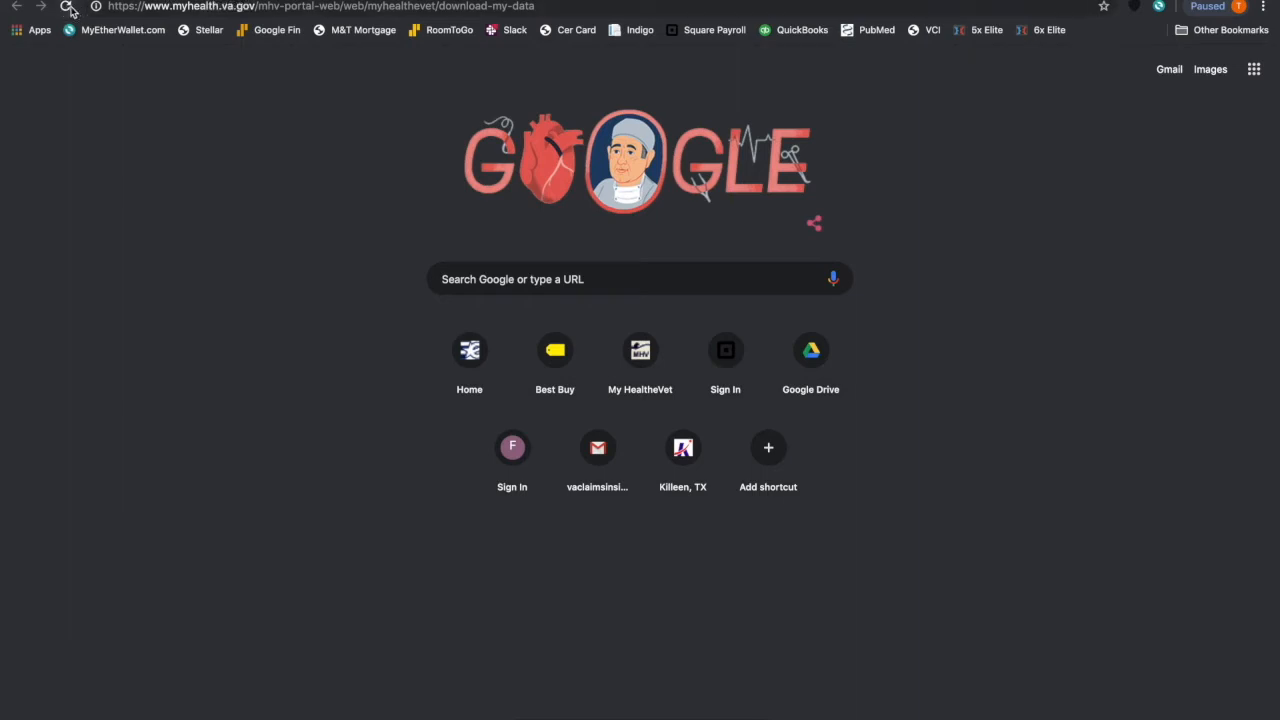
Reload the Download My Data page and open the My HealtheVet member registration form.
click(66, 6)
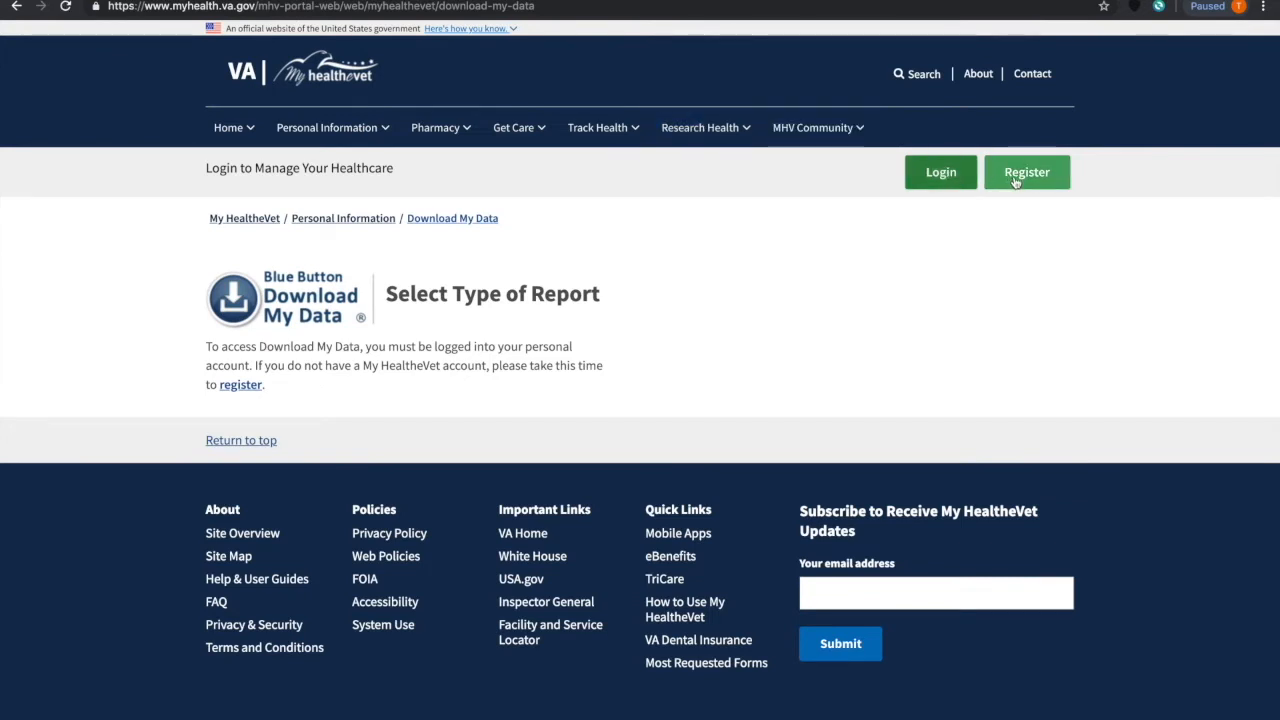
click(1026, 171)
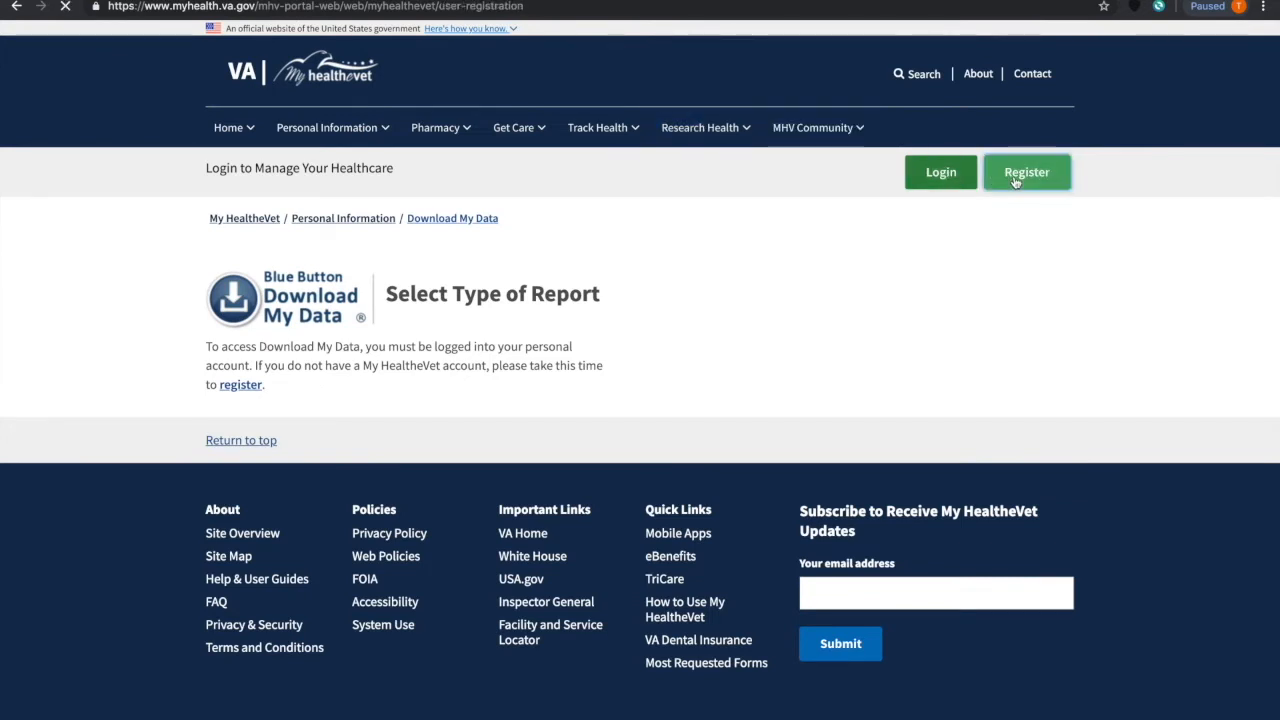
click(1026, 171)
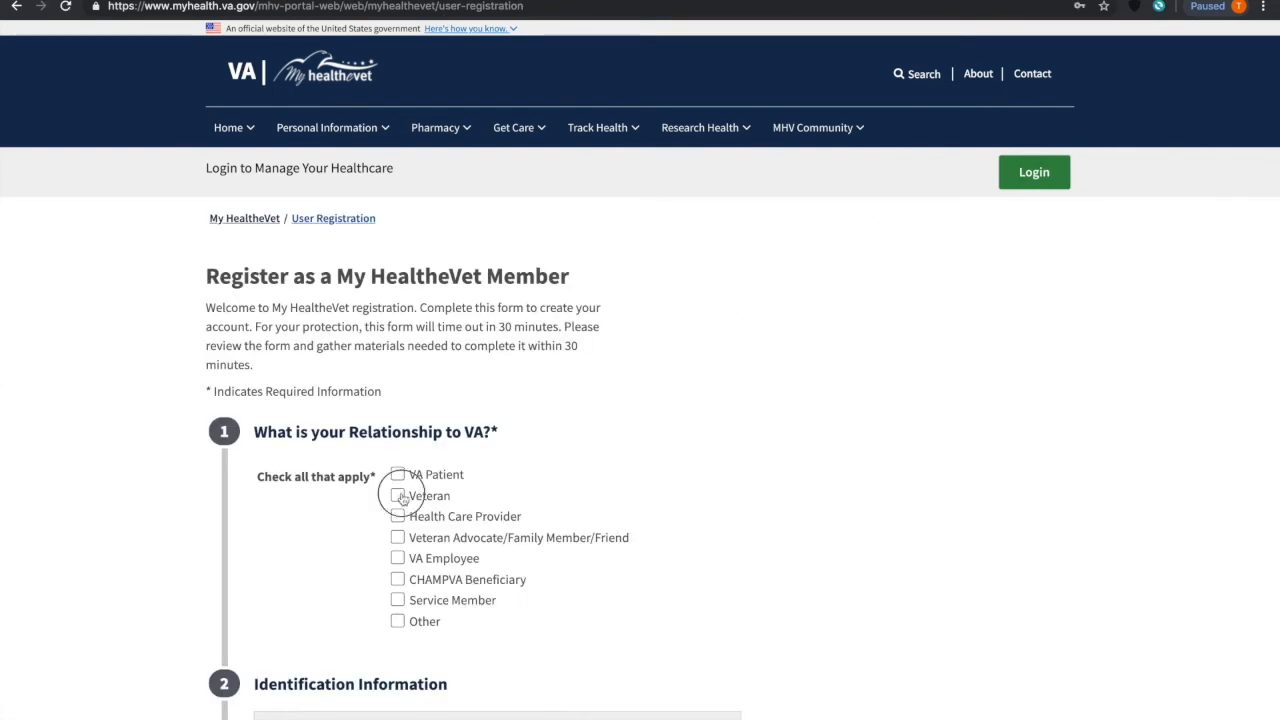
Mark Veteran as the relationship to VA and review the registration form's sections.
click(397, 495)
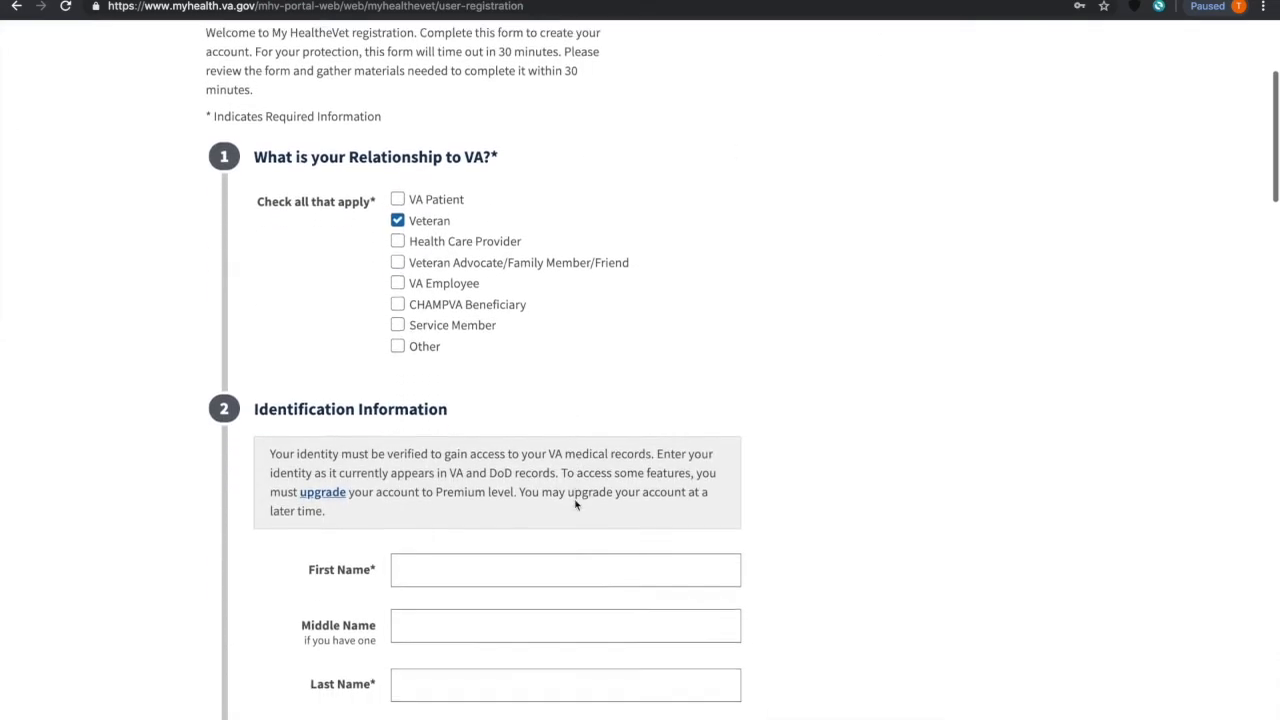
scroll(down, 3)
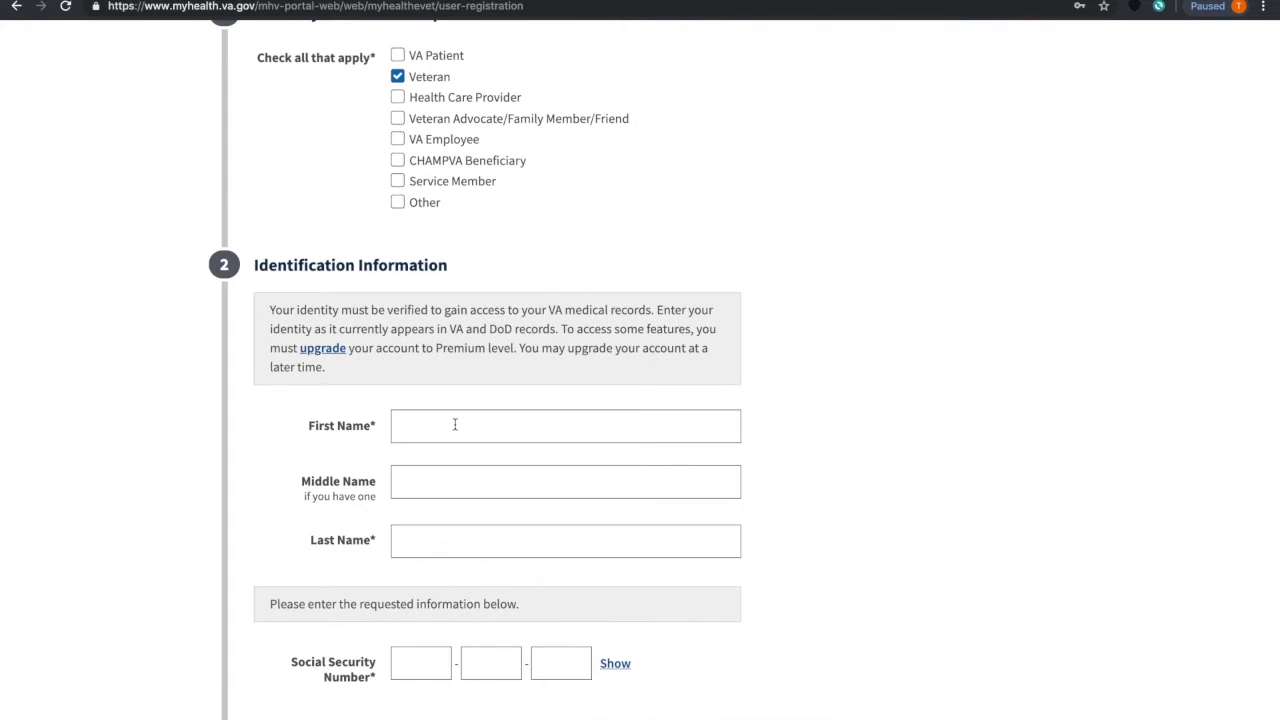
scroll(down, 3)
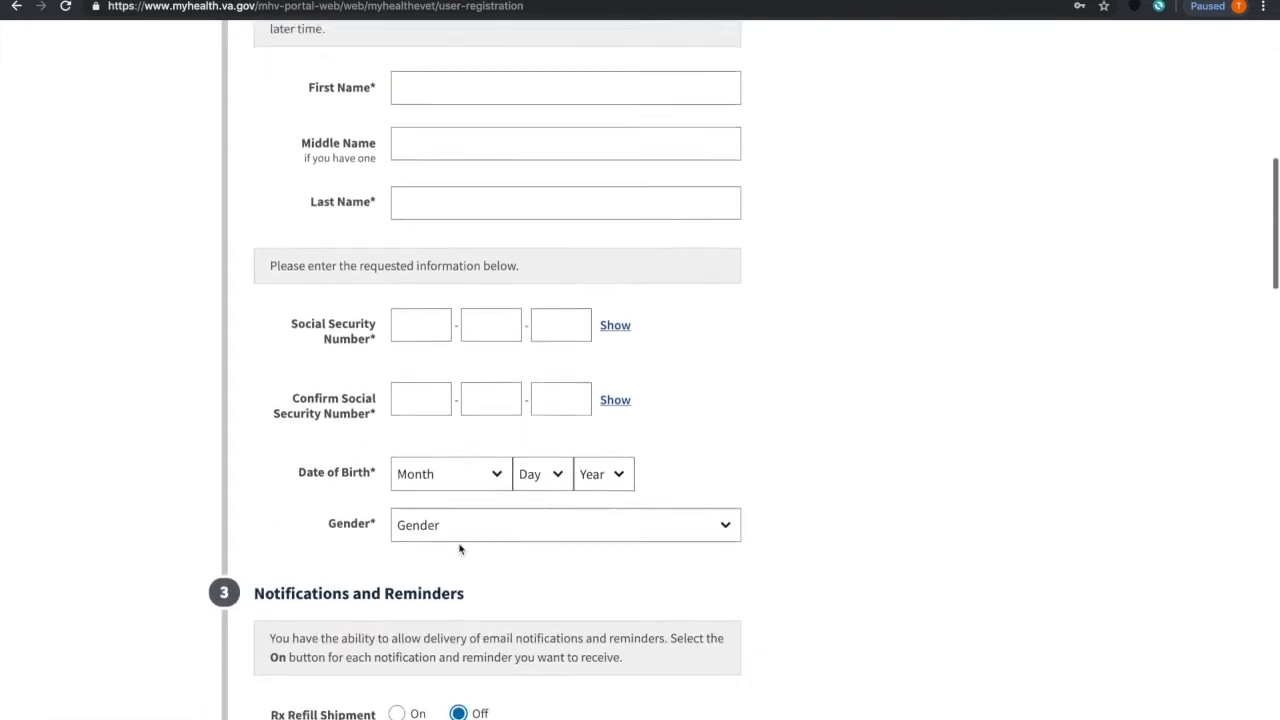
scroll(down, 3)
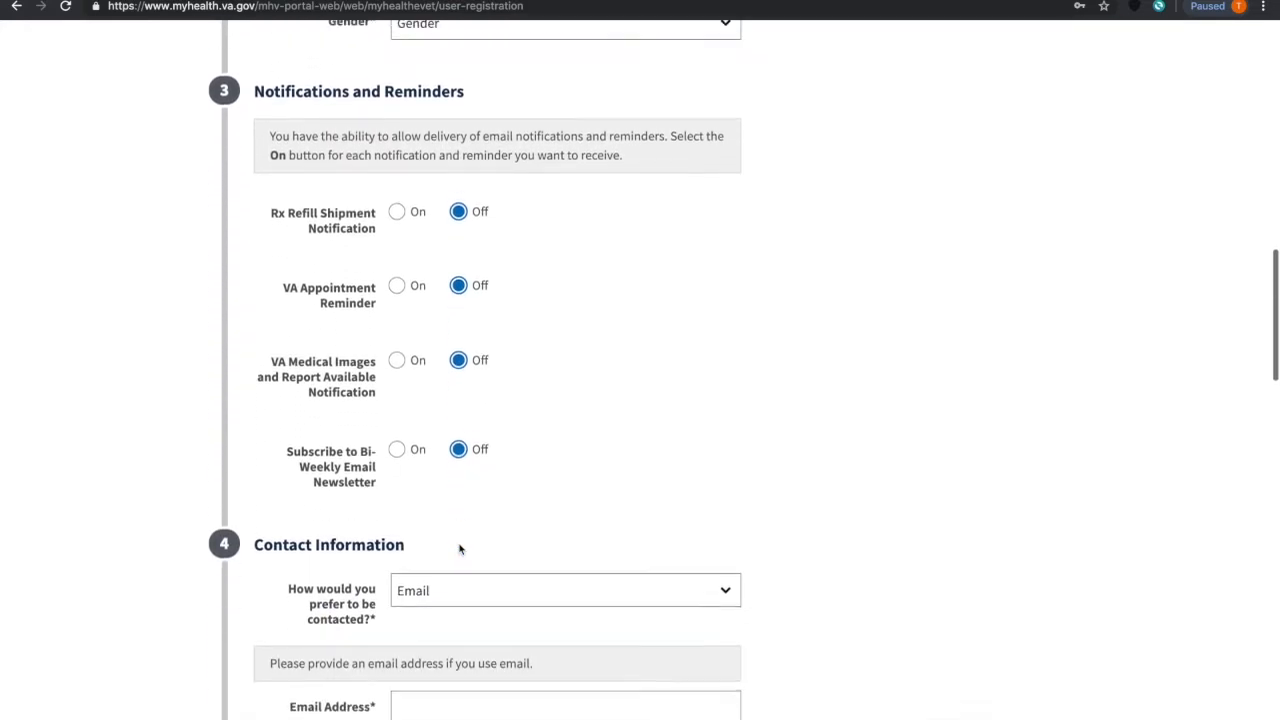
scroll(down, 3)
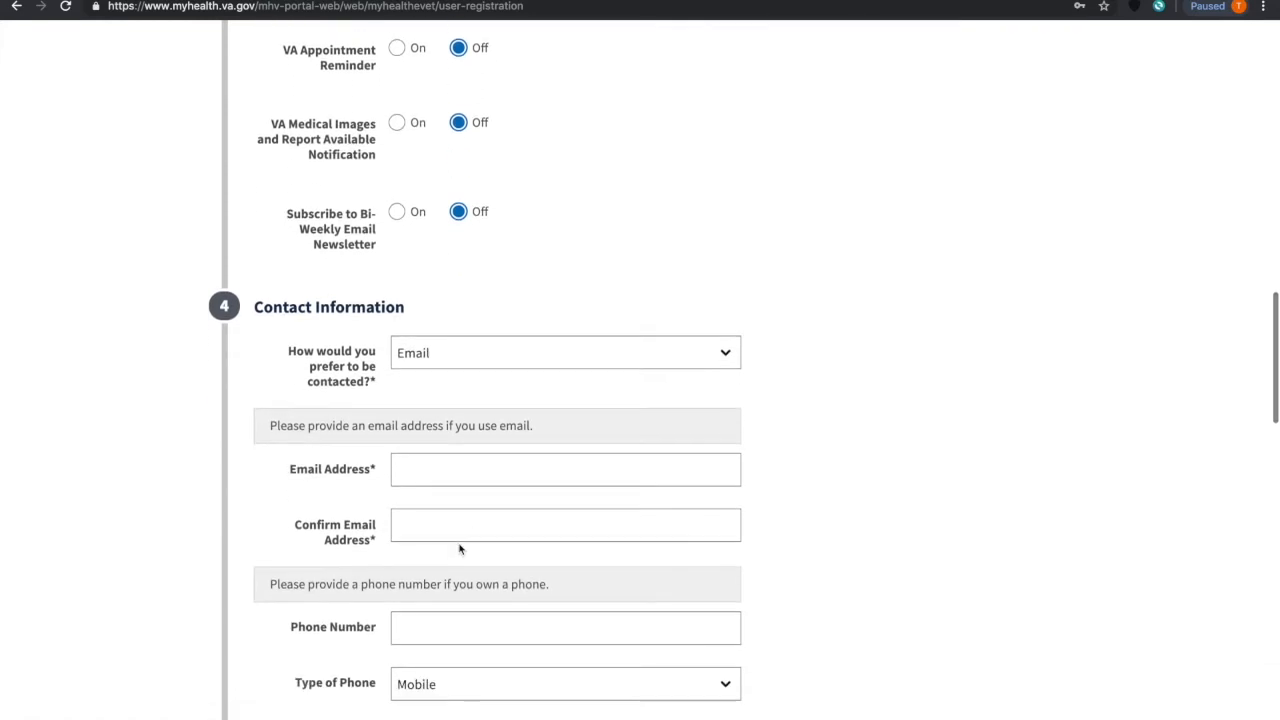
scroll(down, 3)
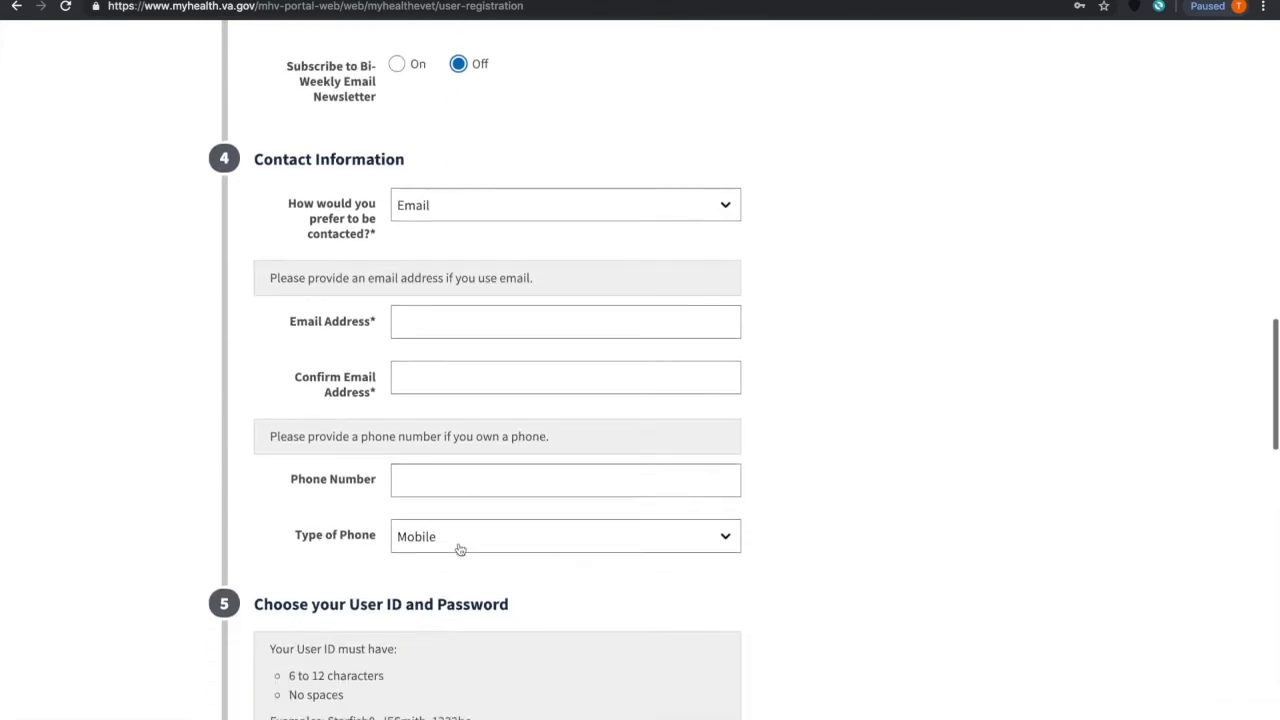
scroll(down, 3)
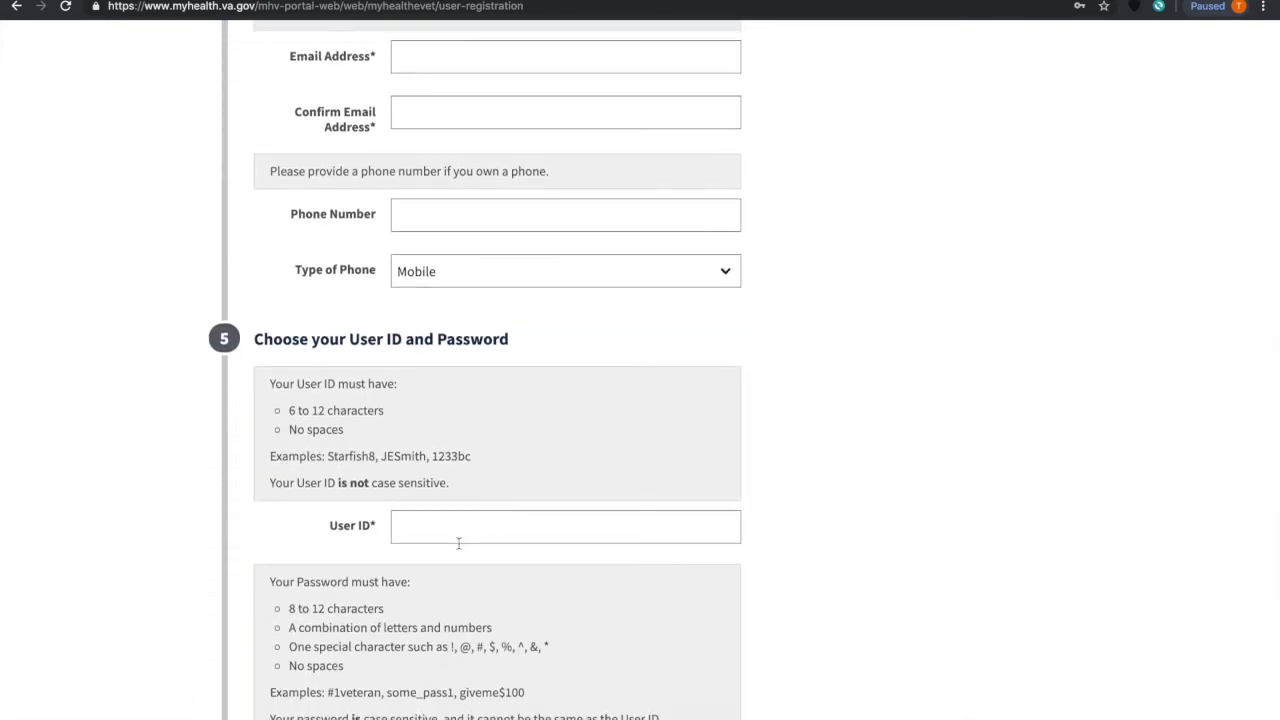
scroll(down, 3)
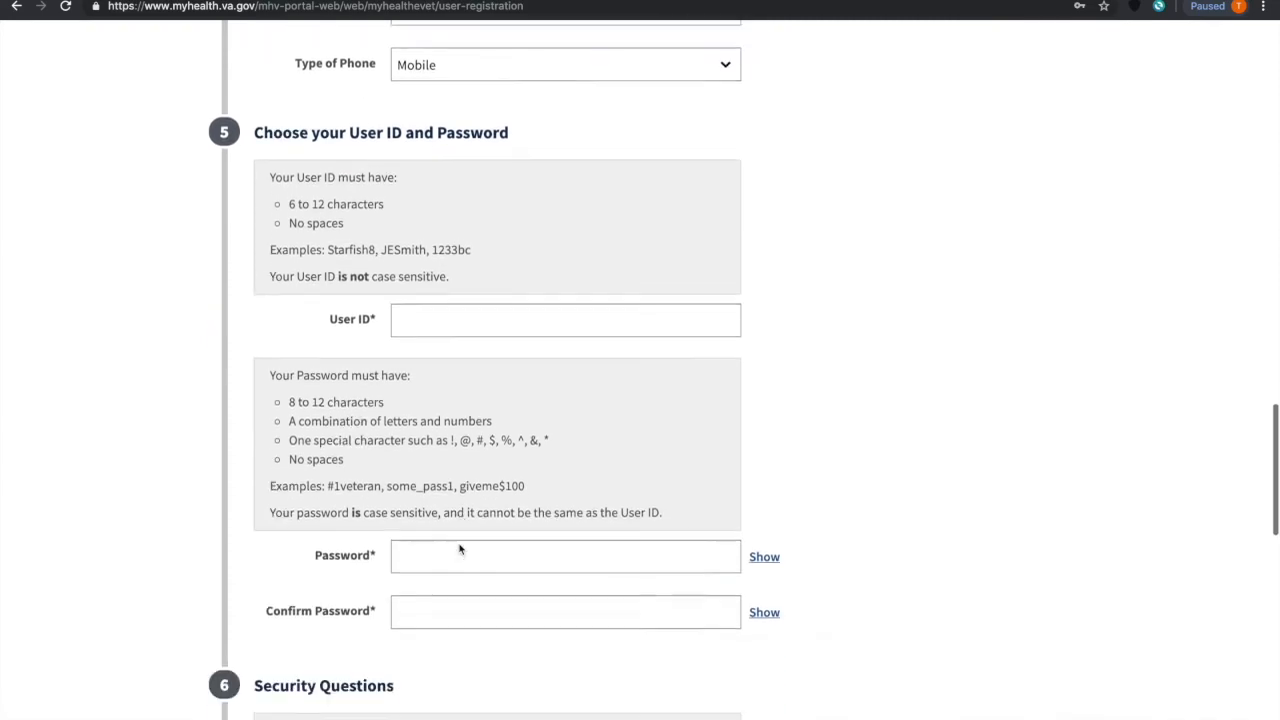
scroll(down, 3)
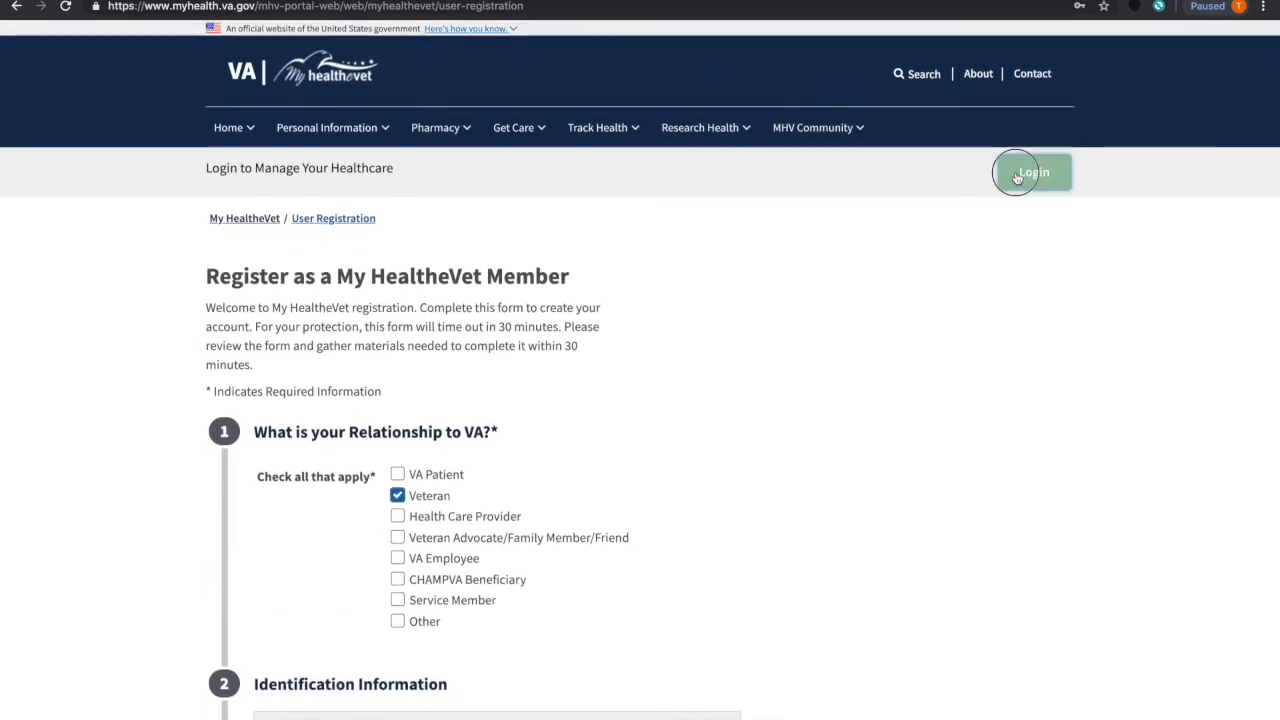
Choose Login with DS Logon and accept the Secure Login Redirect notice.
click(1031, 172)
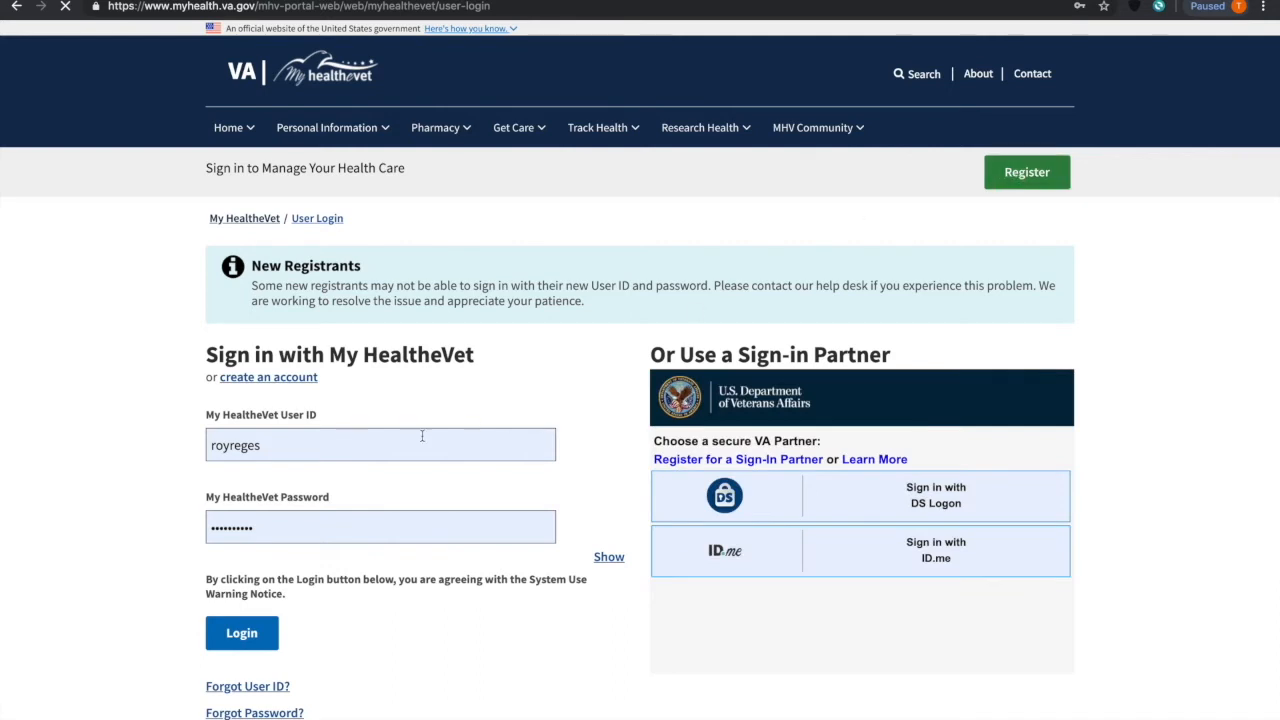
click(380, 444)
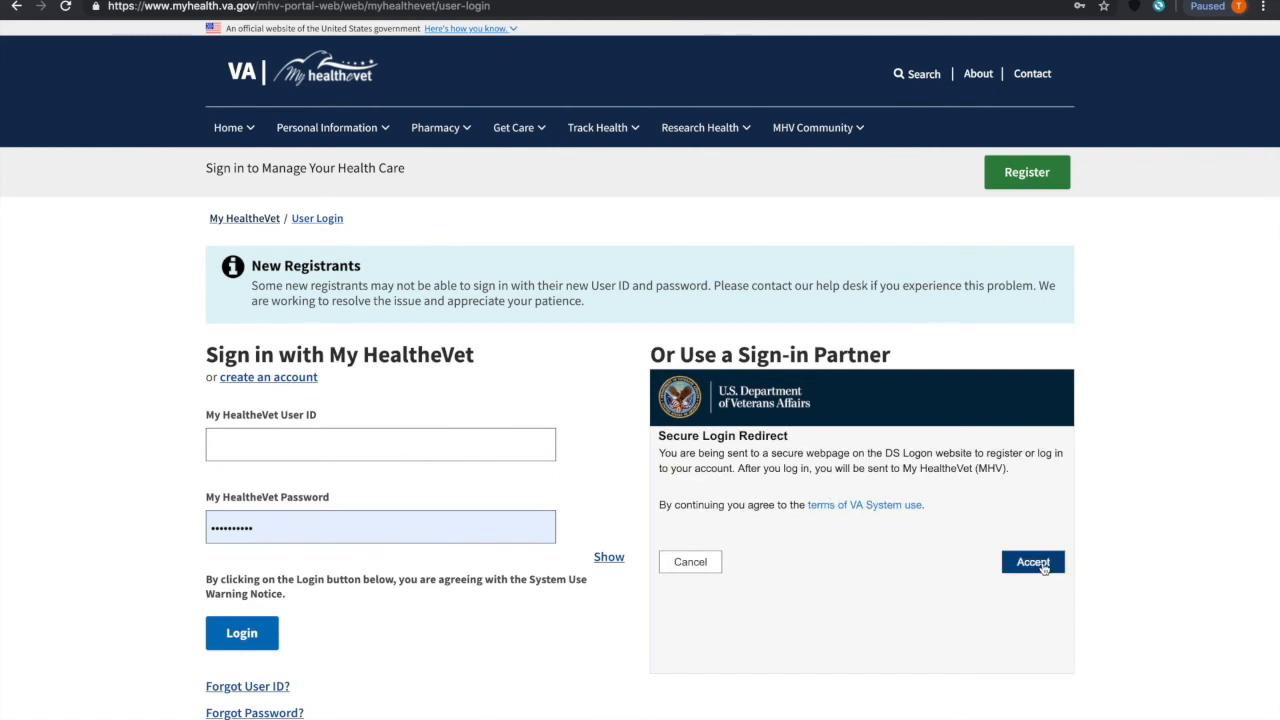
click(1032, 561)
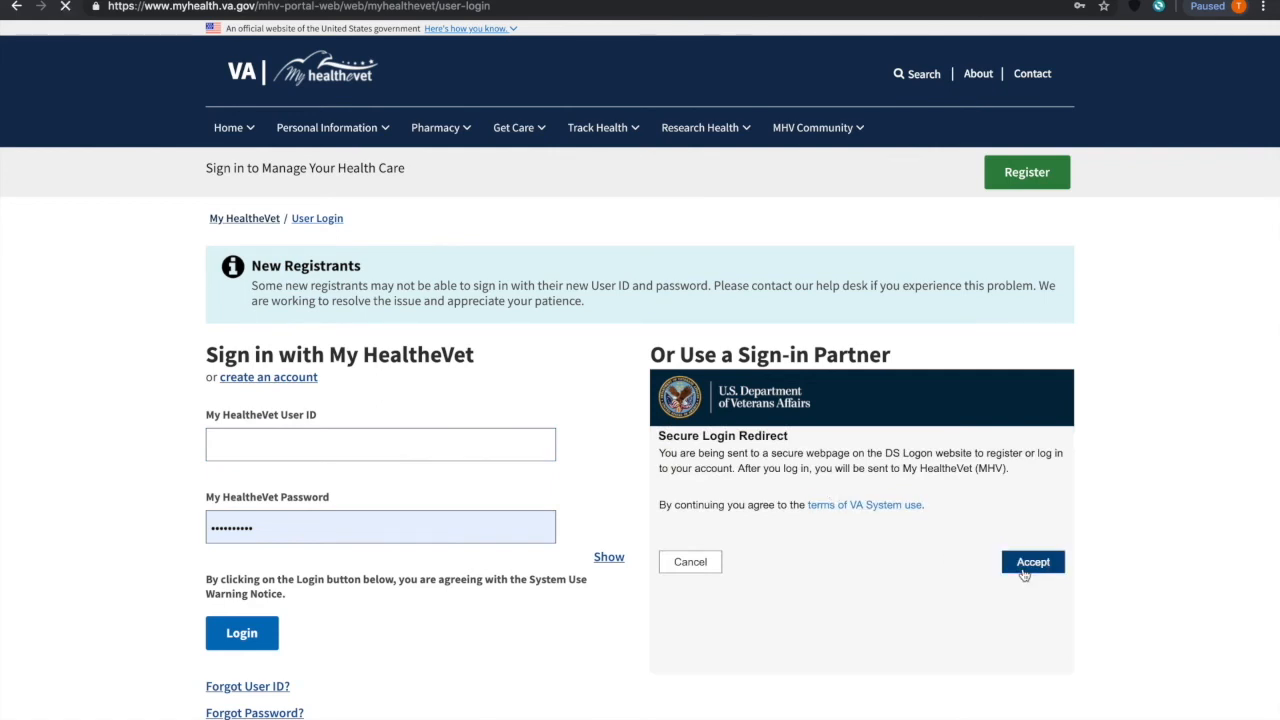
click(1032, 561)
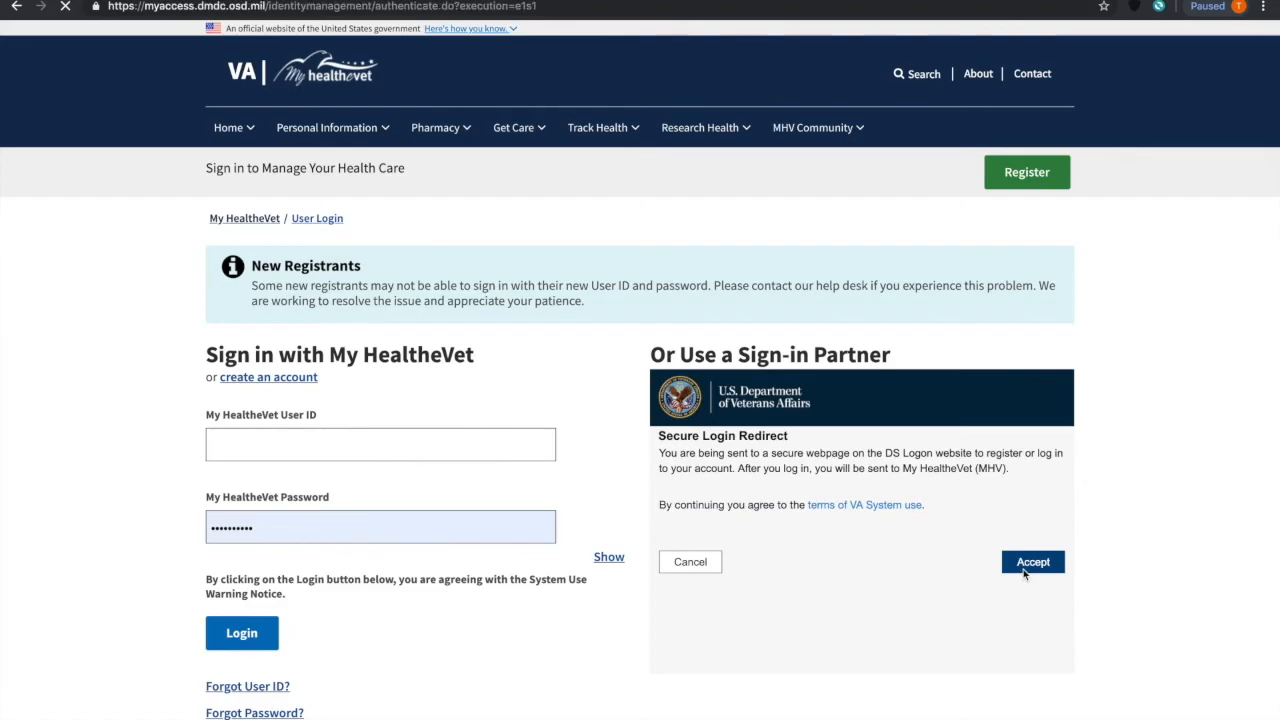
click(1032, 561)
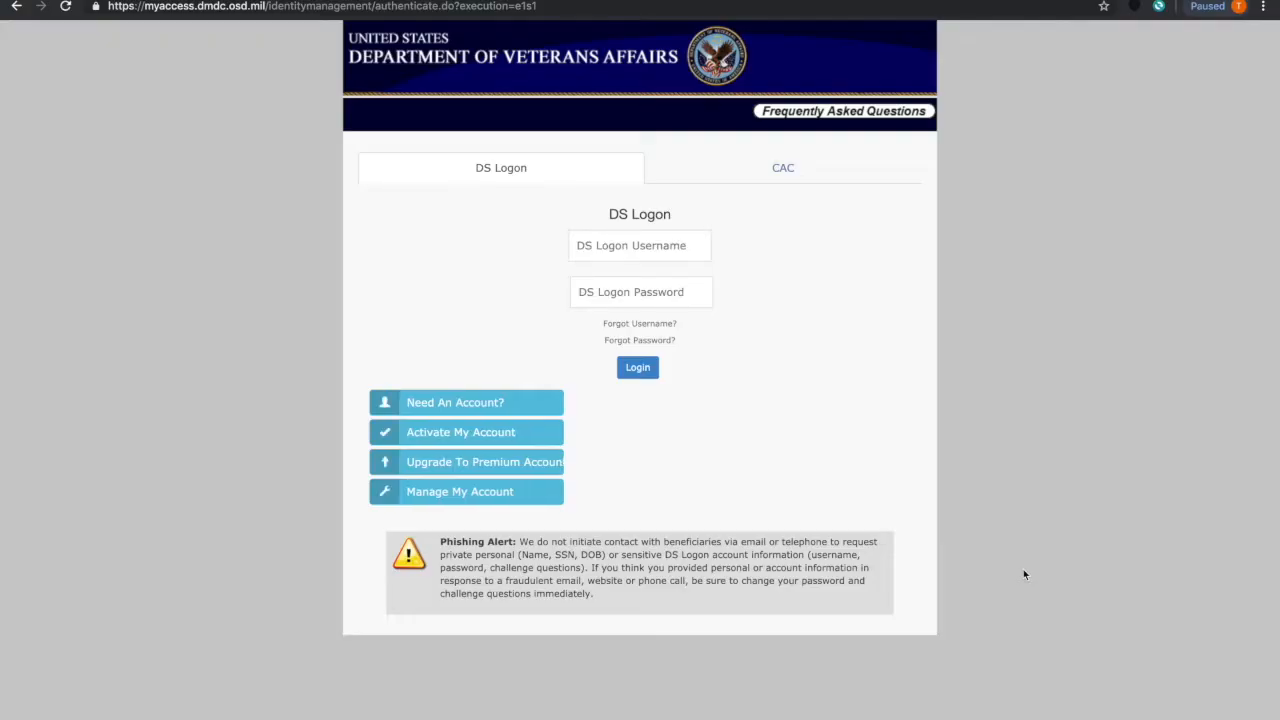
click(639, 245)
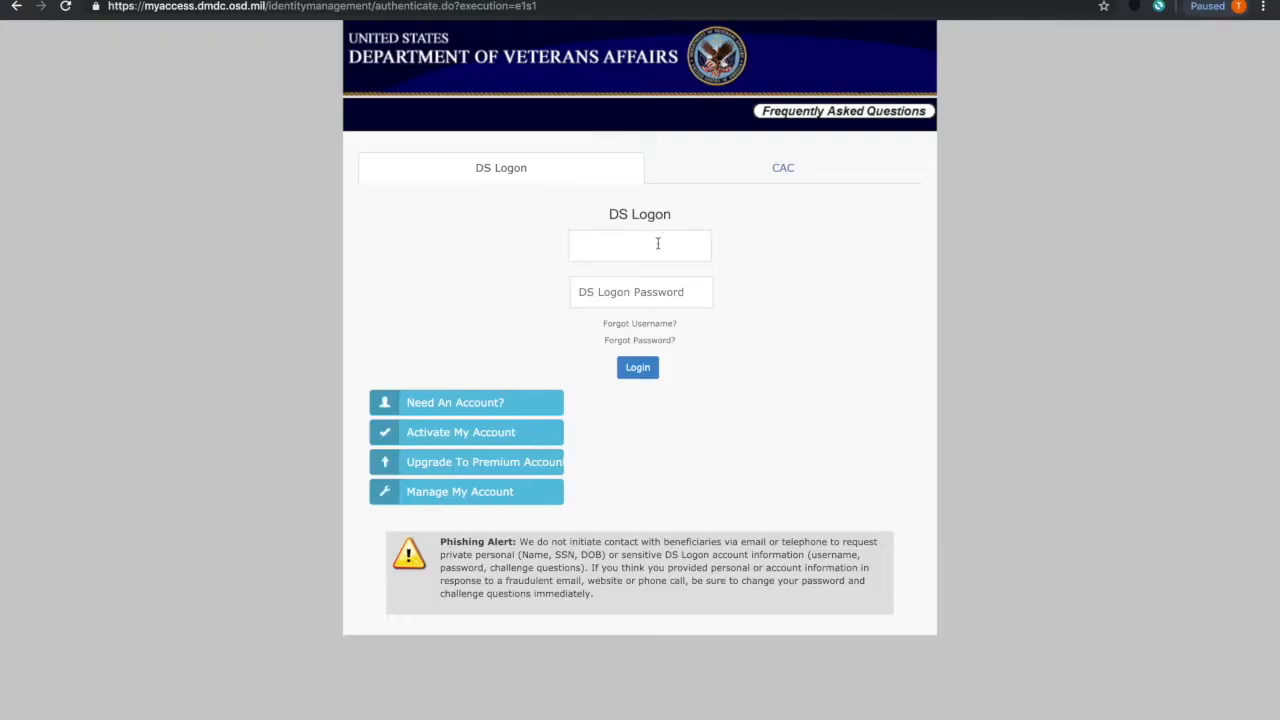
text(terrell)
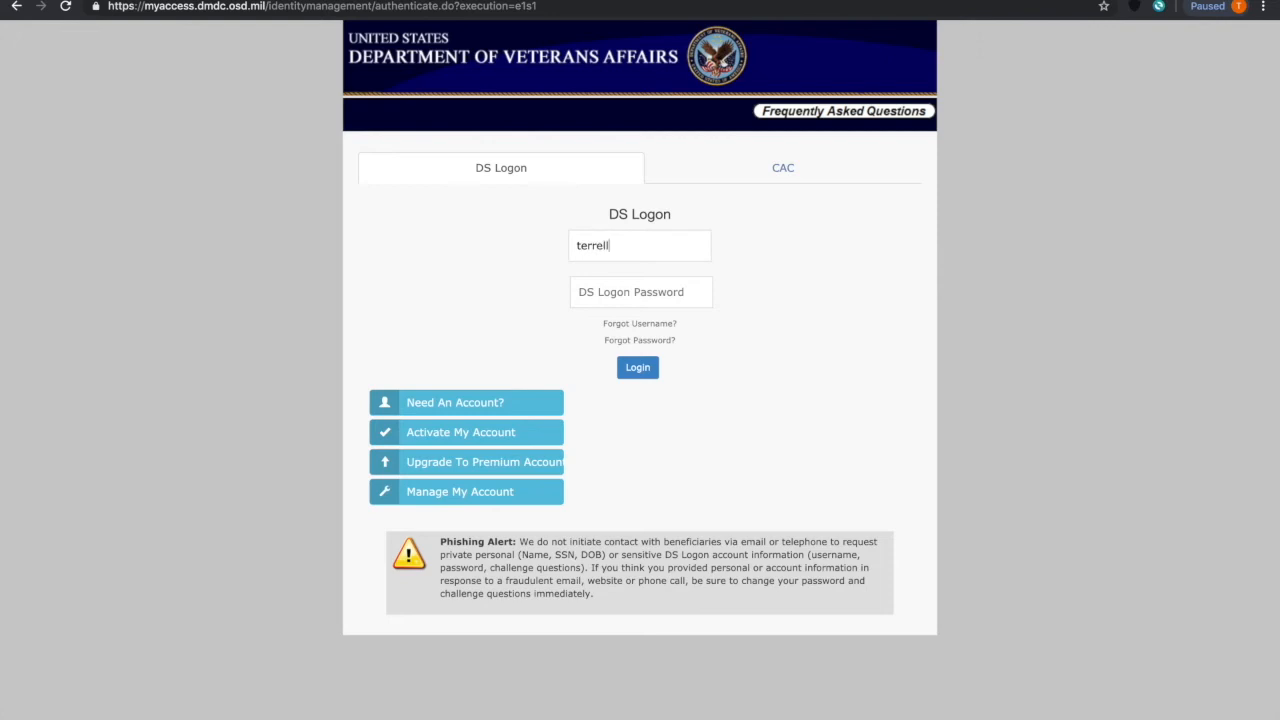
text(.murrell)
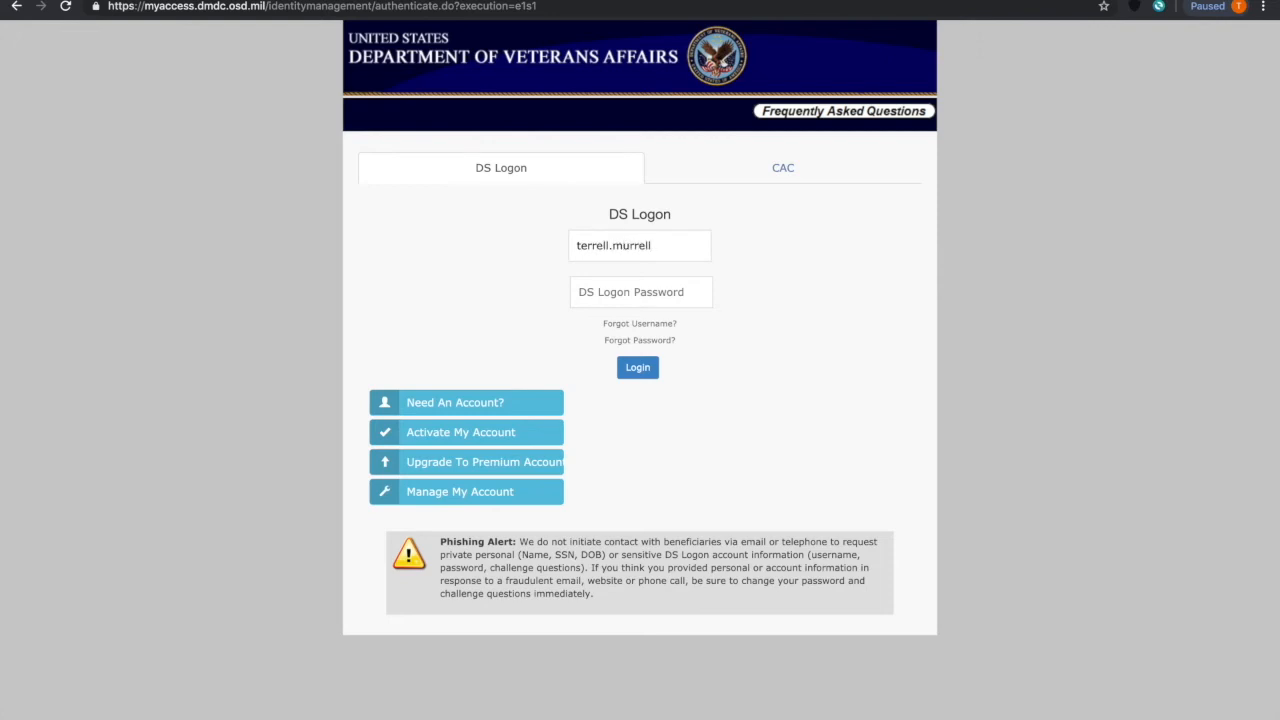
text(••)
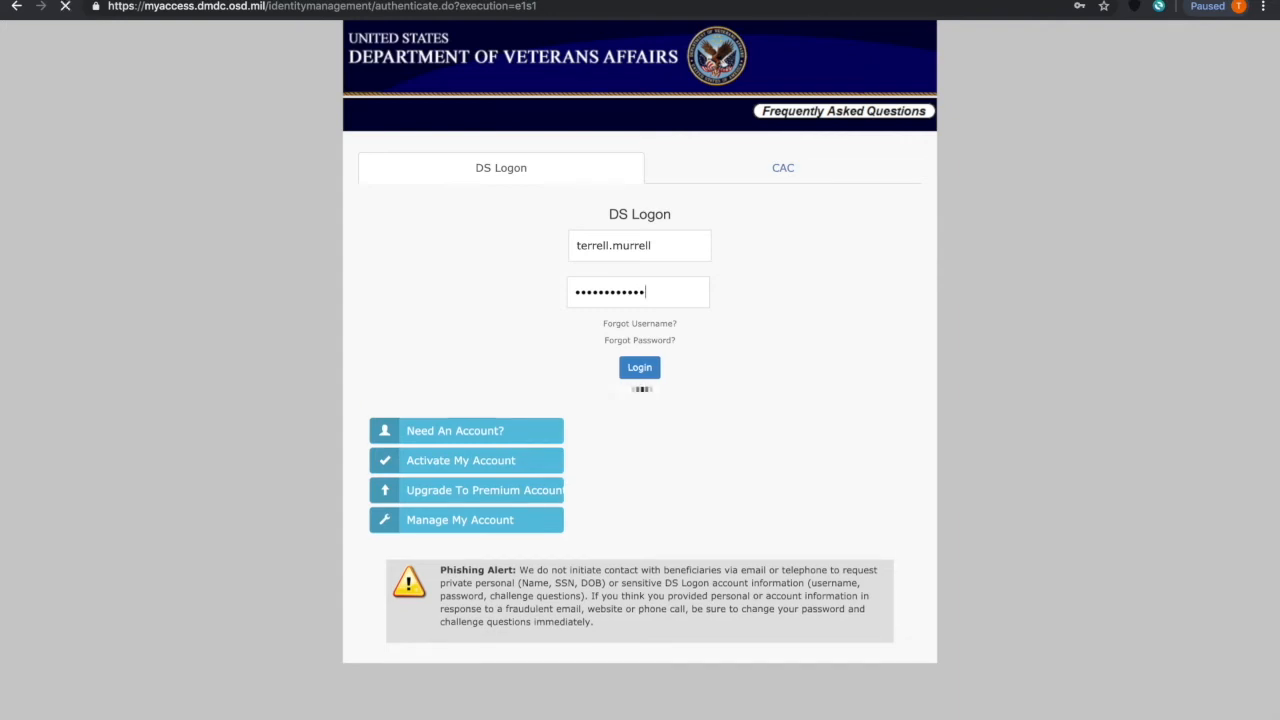
Submit the DS Logon credentials until the My HealtheVet home page loads.
click(639, 367)
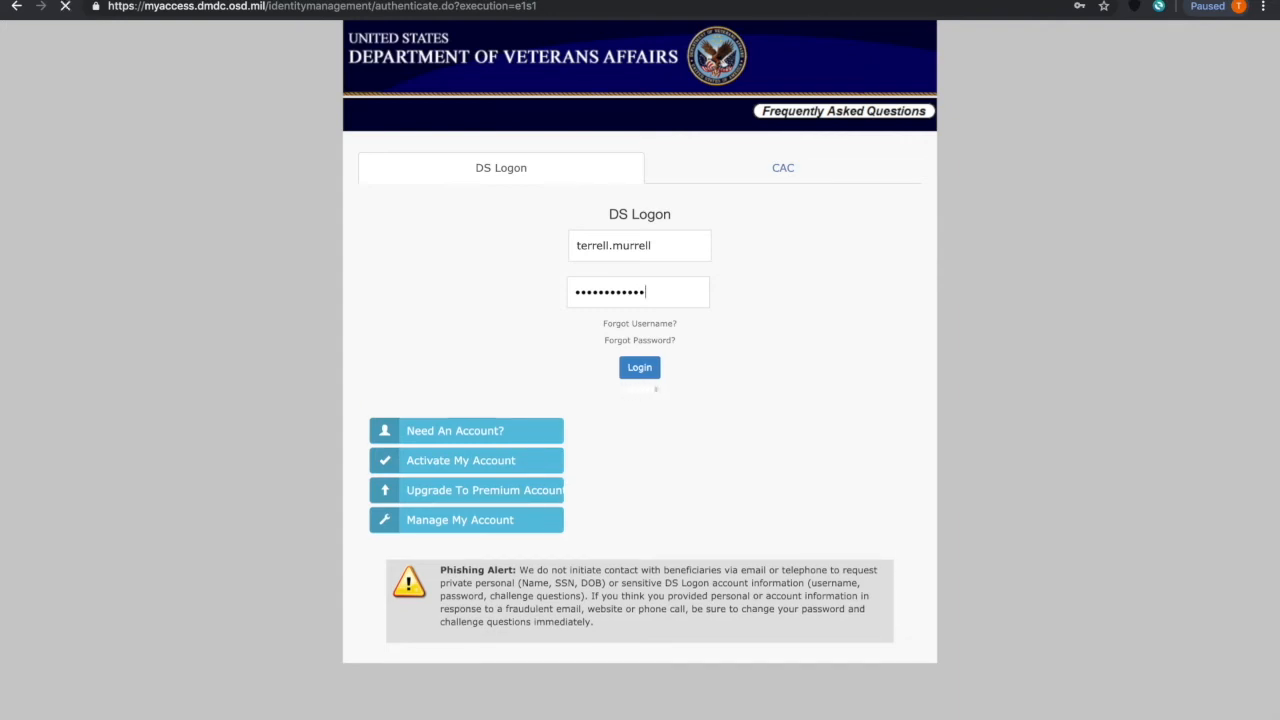
click(639, 367)
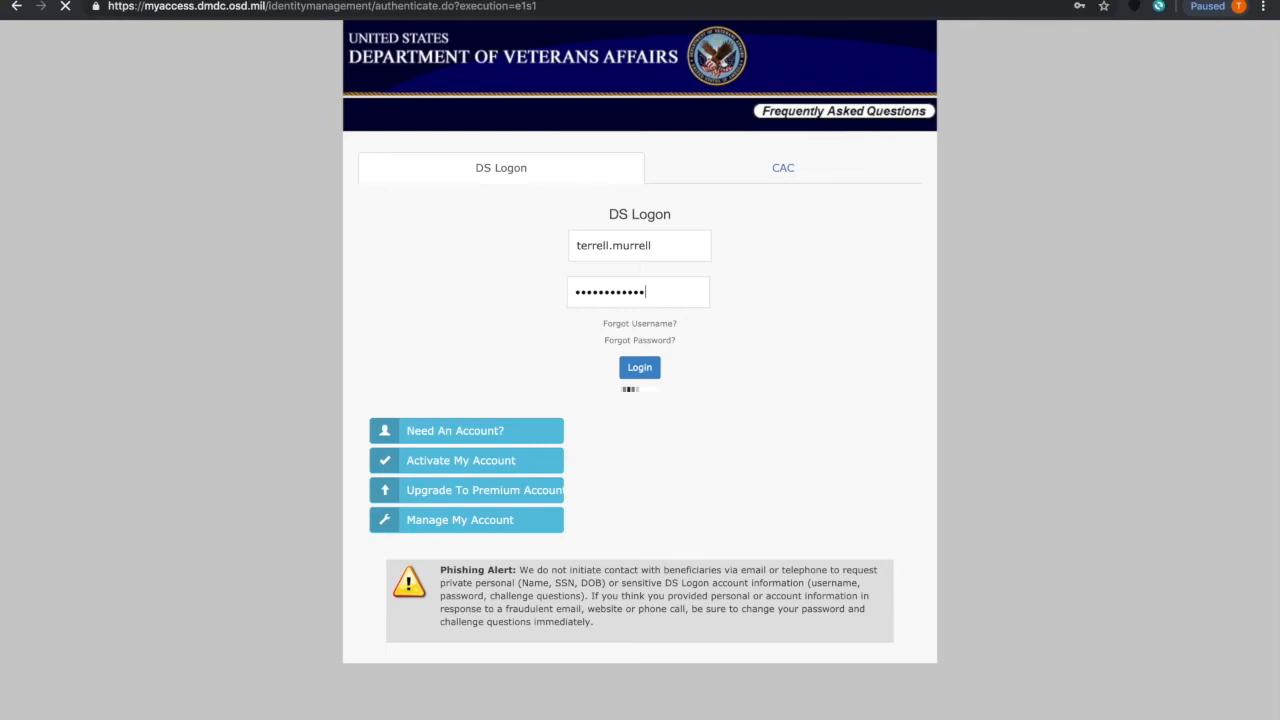
click(639, 367)
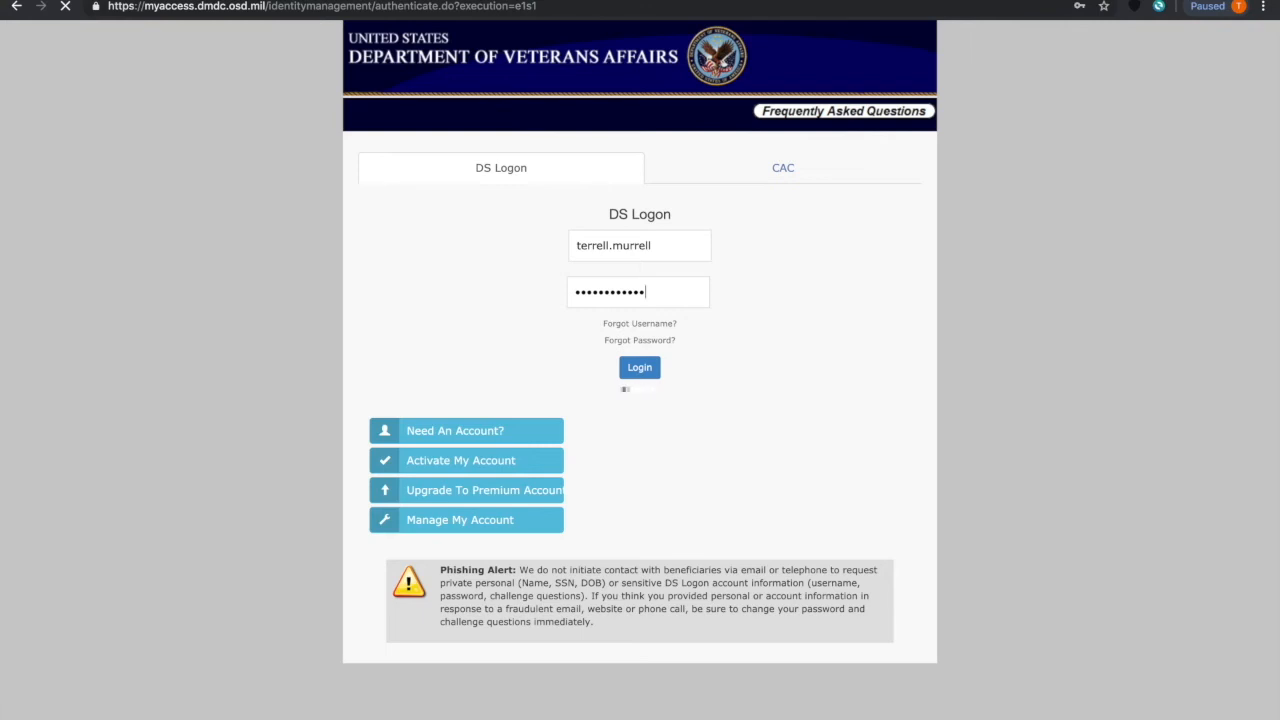
click(639, 367)
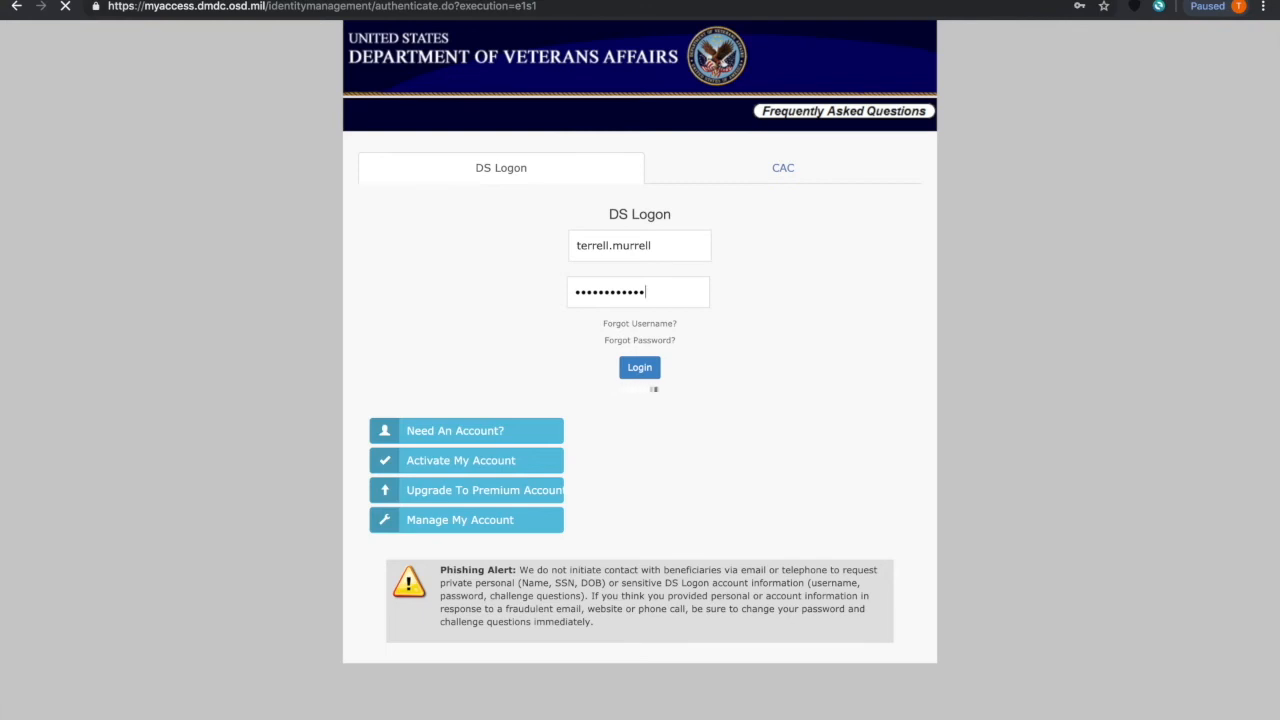
click(639, 367)
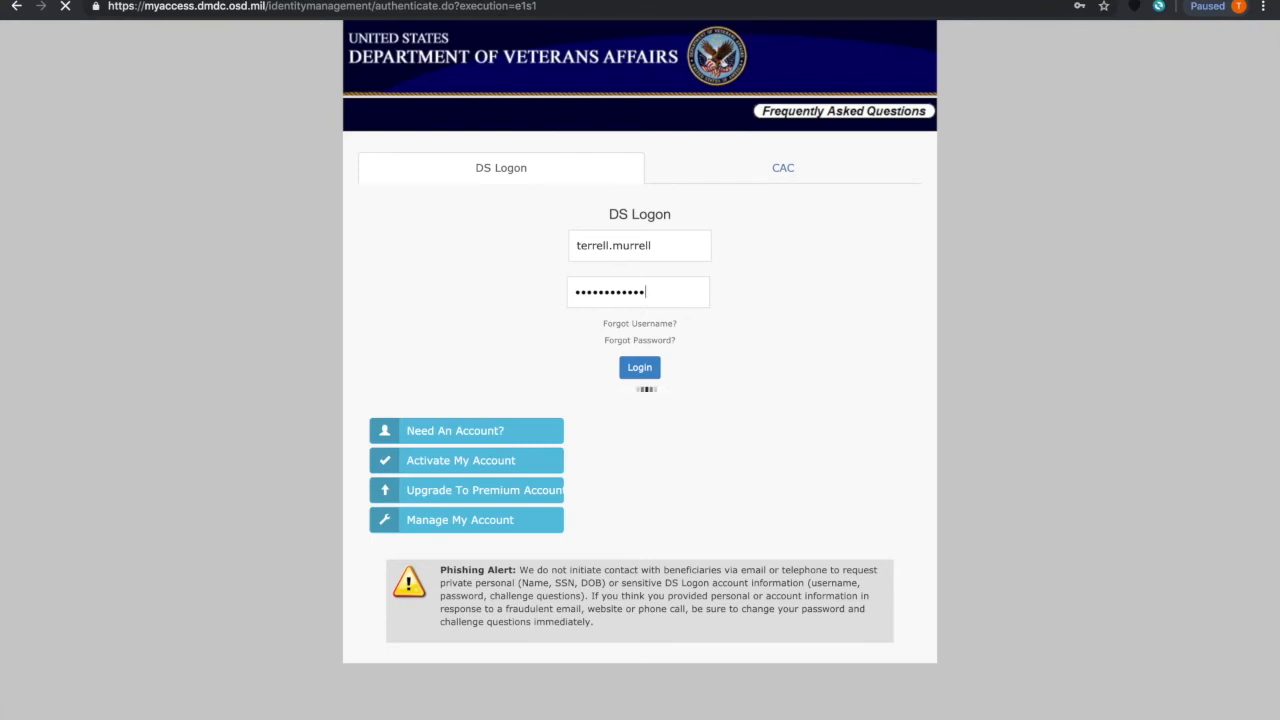
click(639, 367)
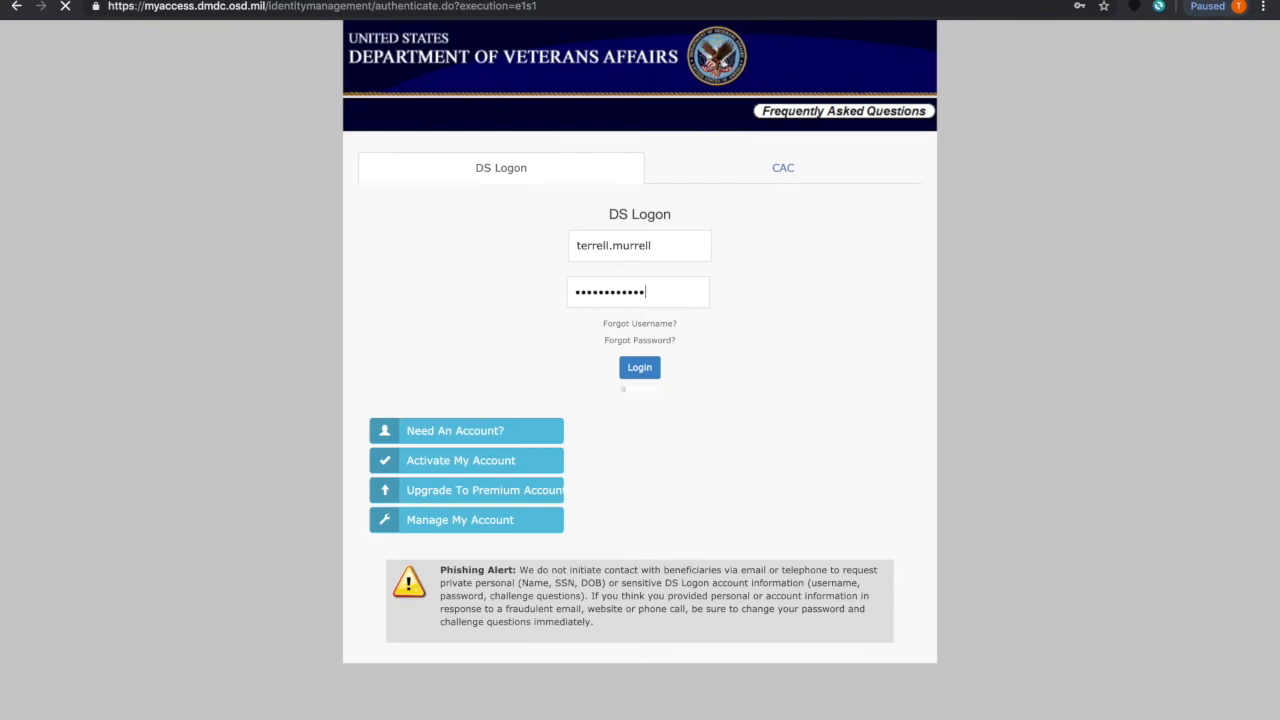
click(639, 367)
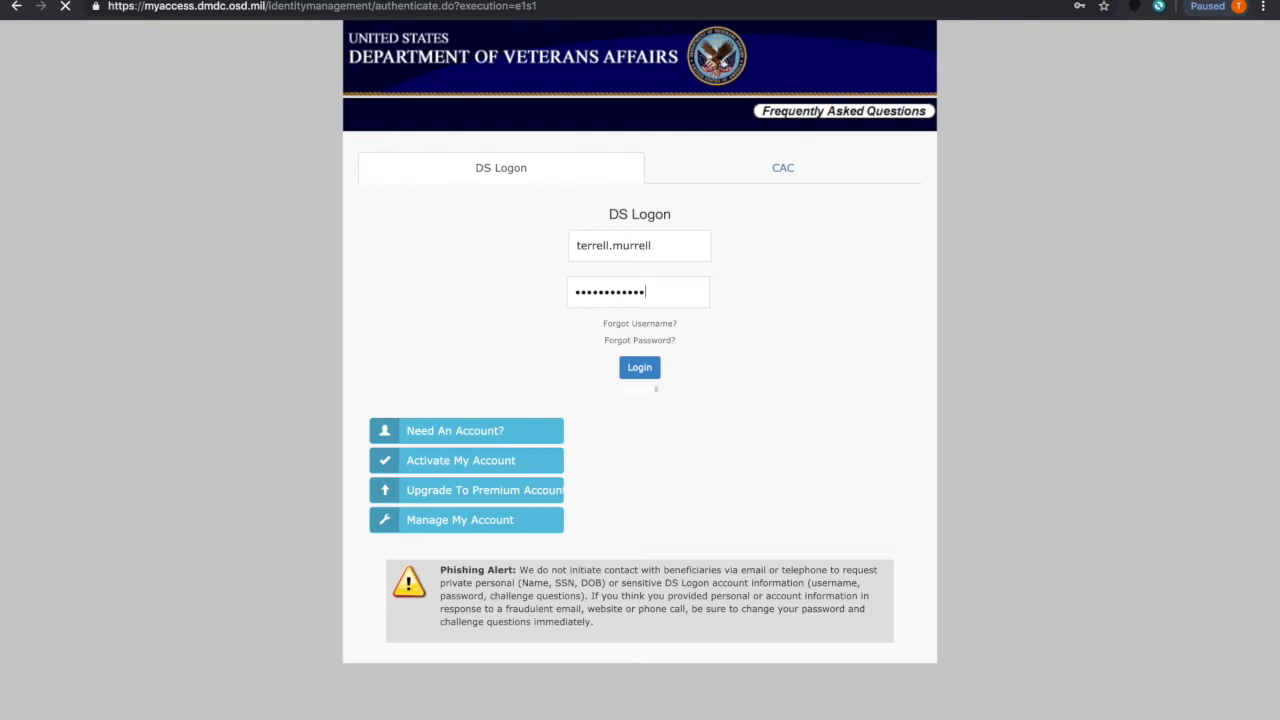
click(639, 367)
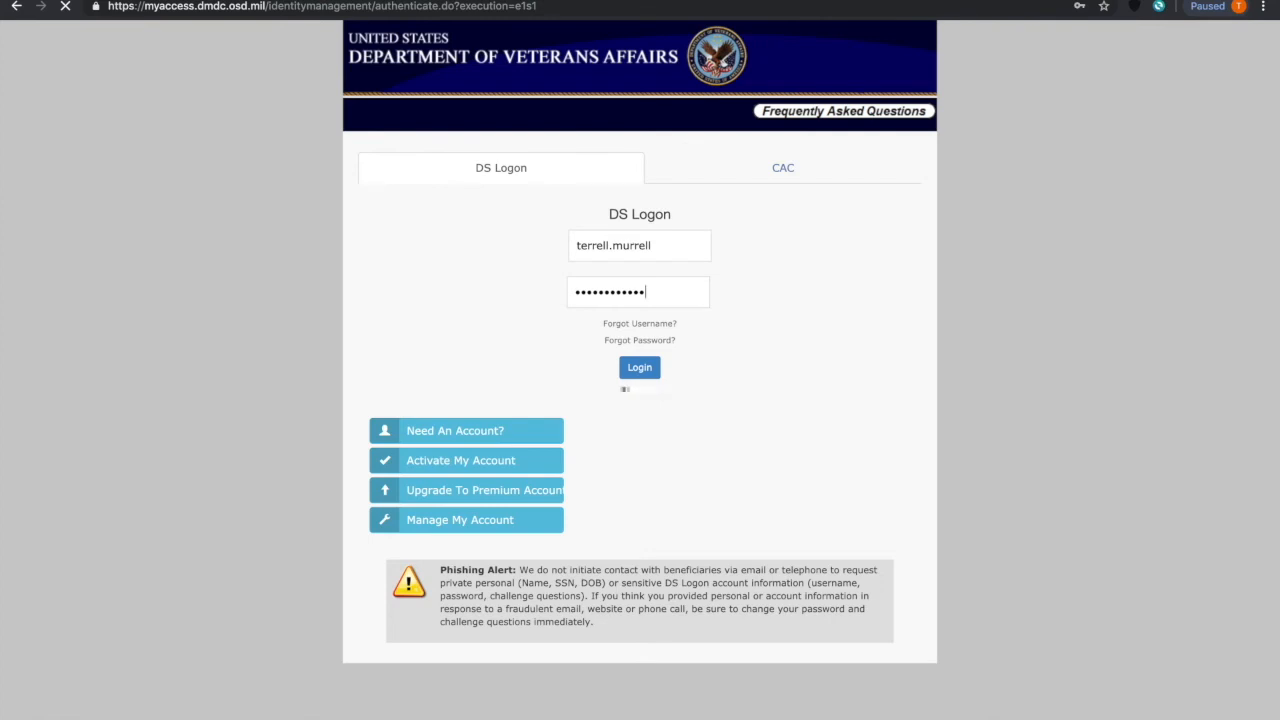
click(639, 367)
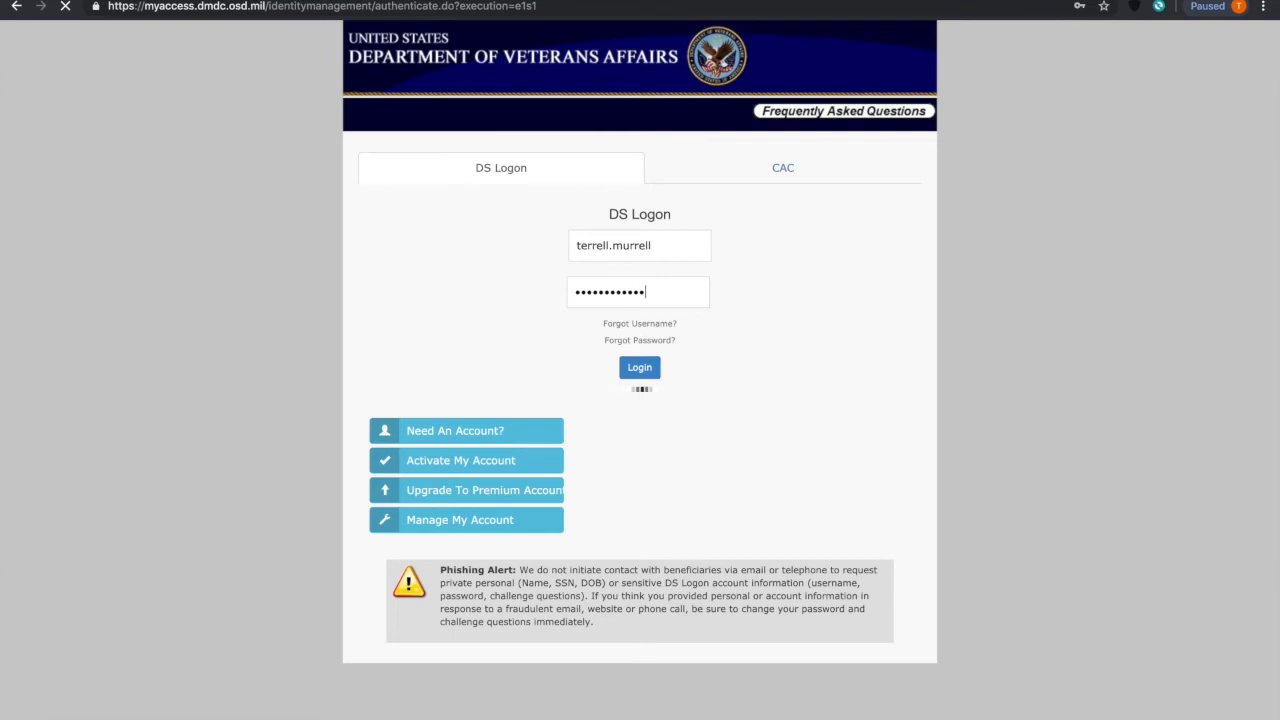
click(639, 367)
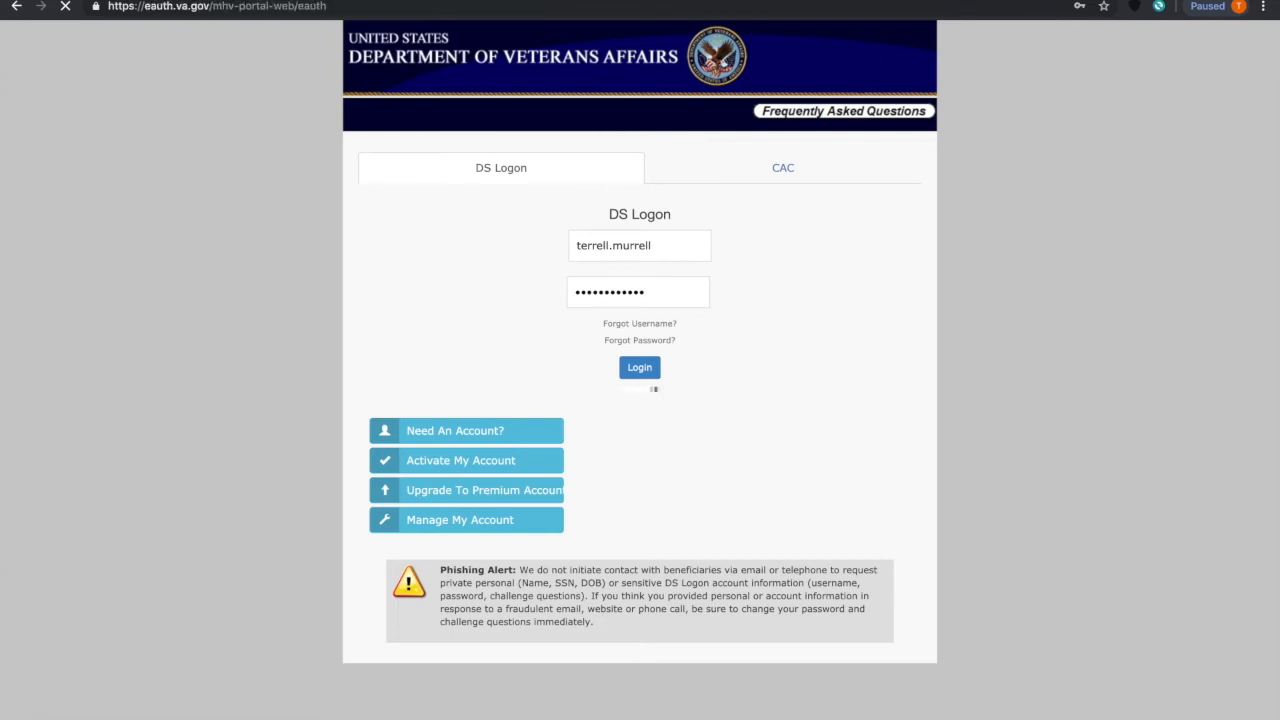
click(639, 367)
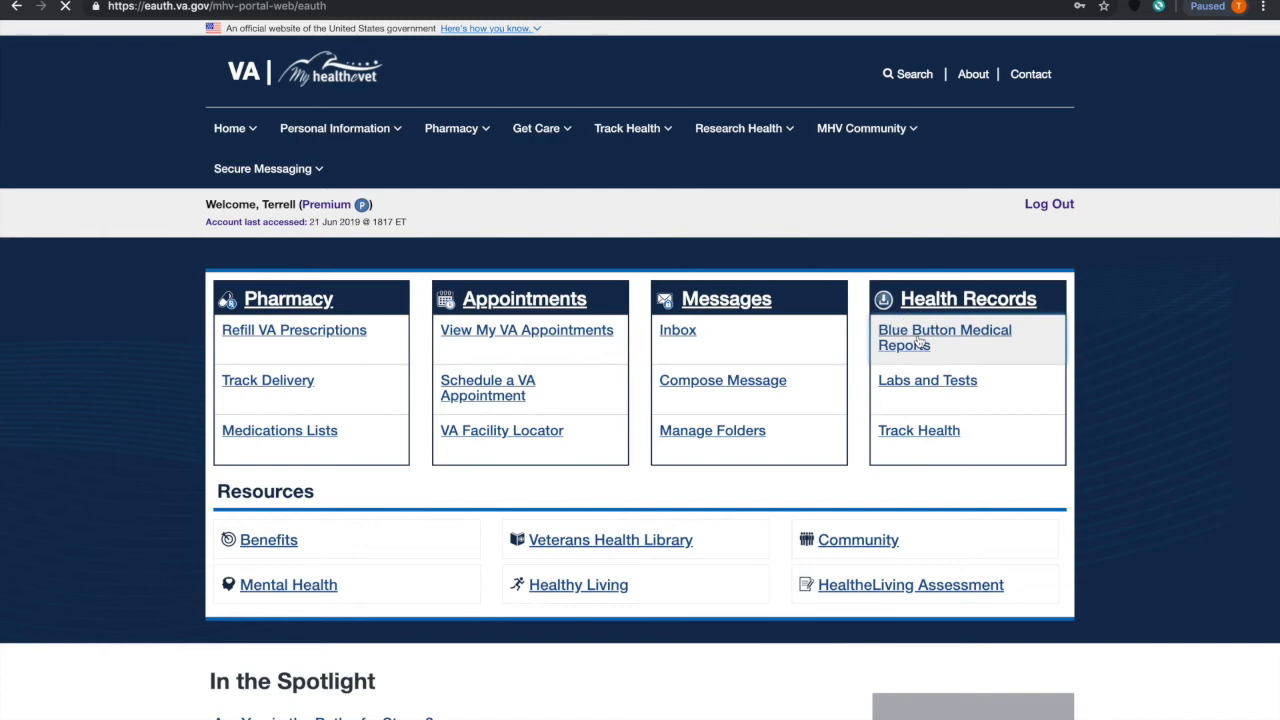
Go to Blue Button Medical Reports and open the VA Blue Button Report card.
click(944, 337)
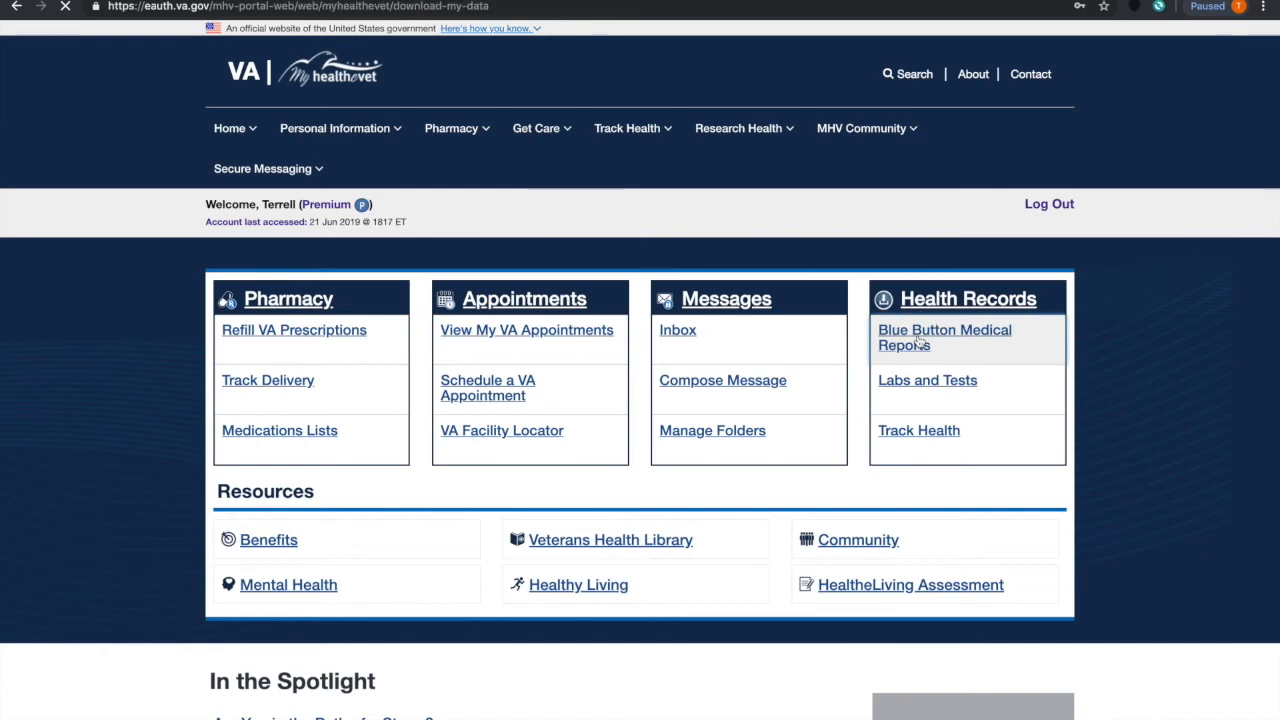
click(944, 337)
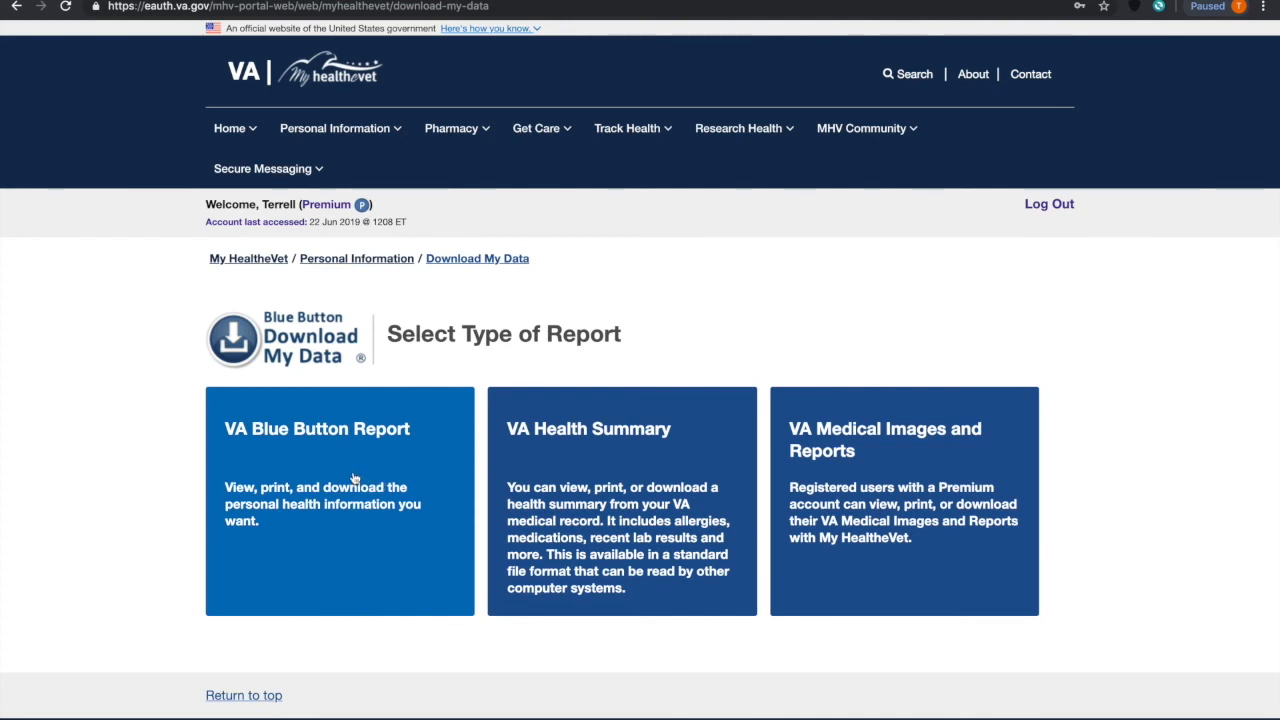
click(352, 475)
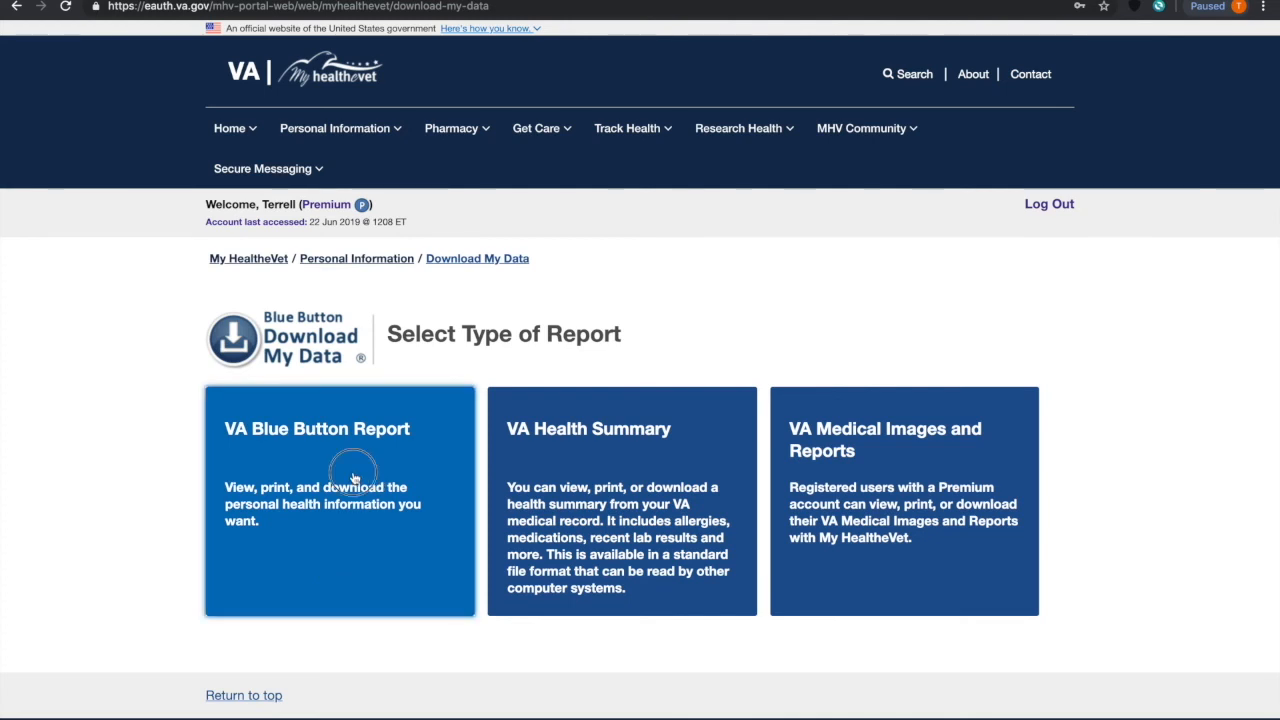
click(339, 428)
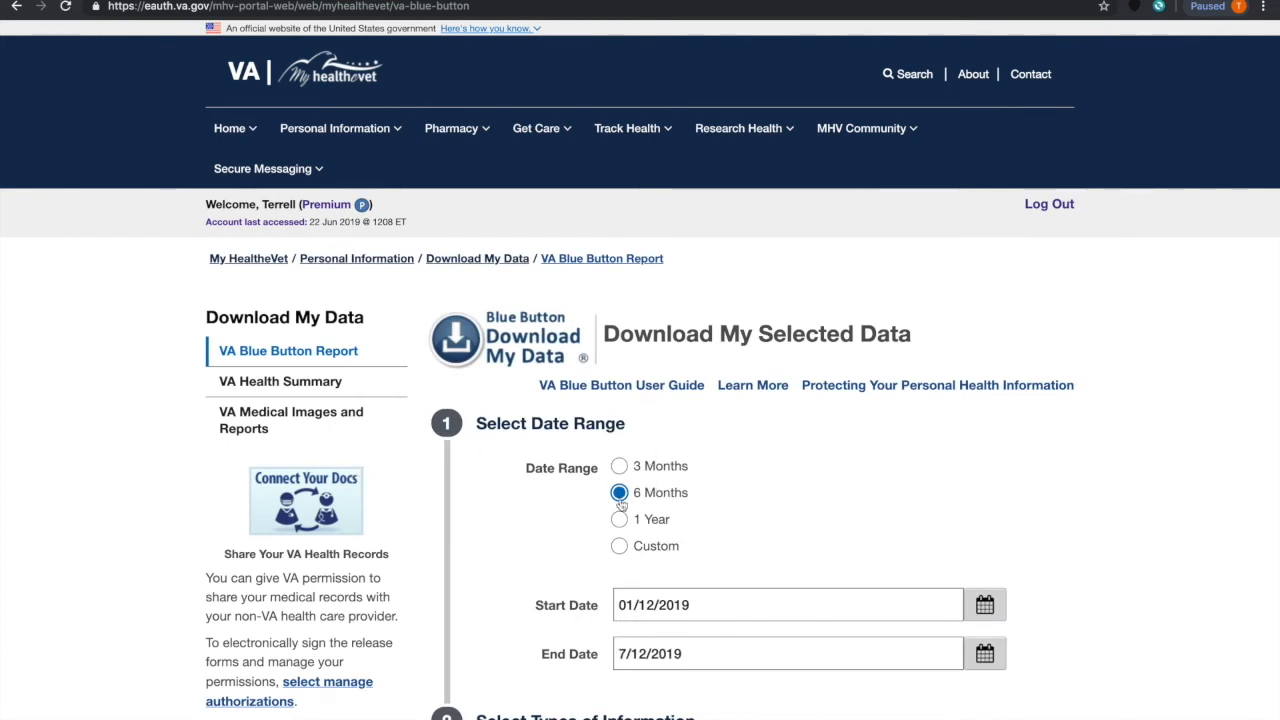
mouse_move(619, 523)
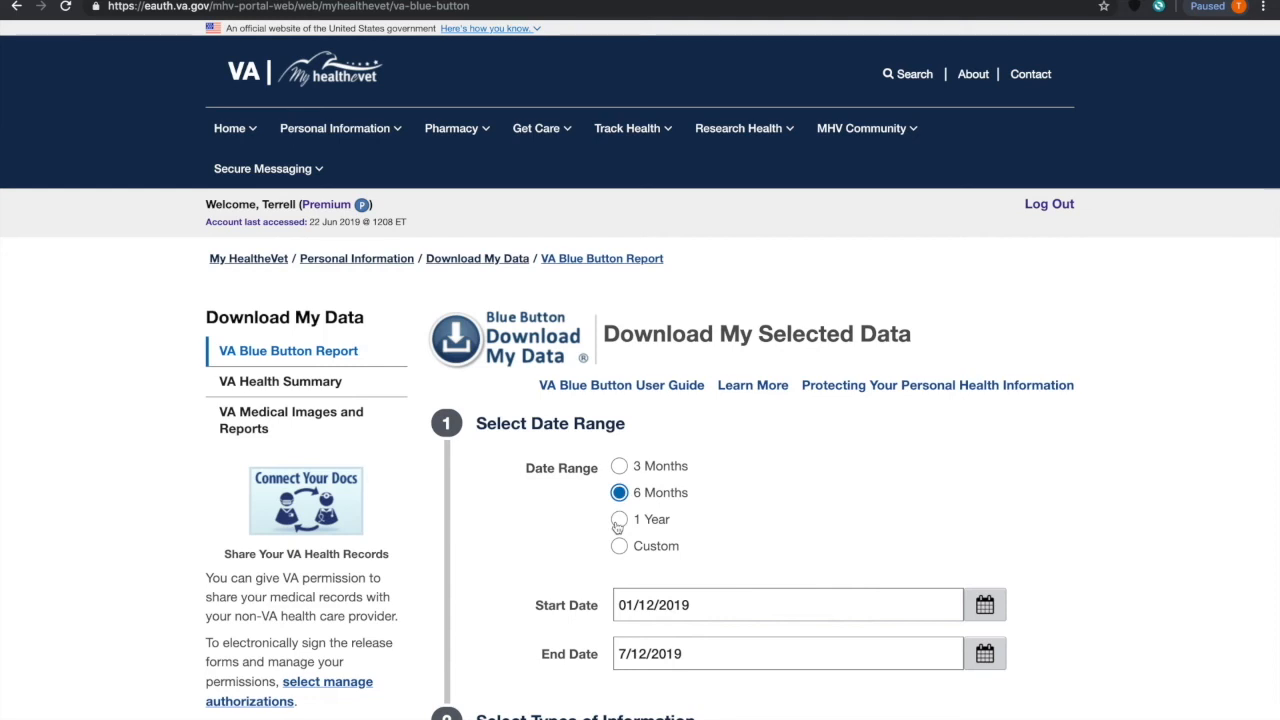
Switch to a Custom date range with start year 2000, running 01/01/2000 to 07/12/2019.
click(619, 519)
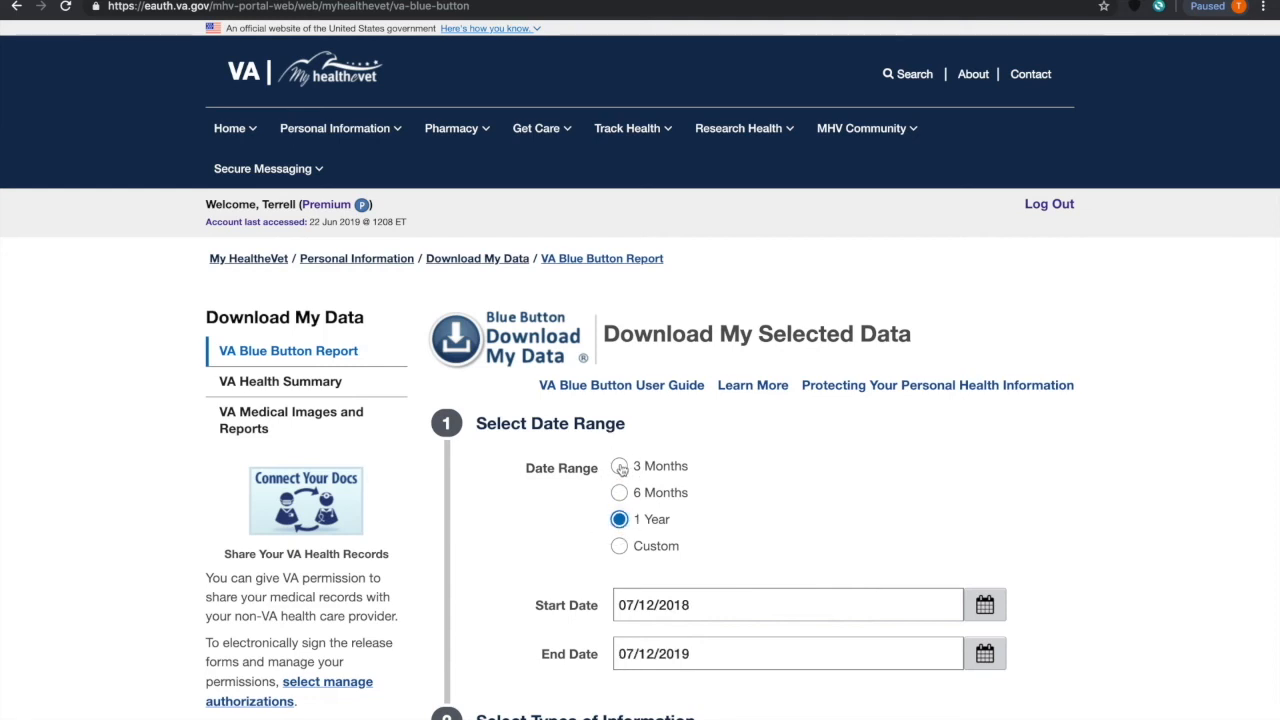
click(619, 545)
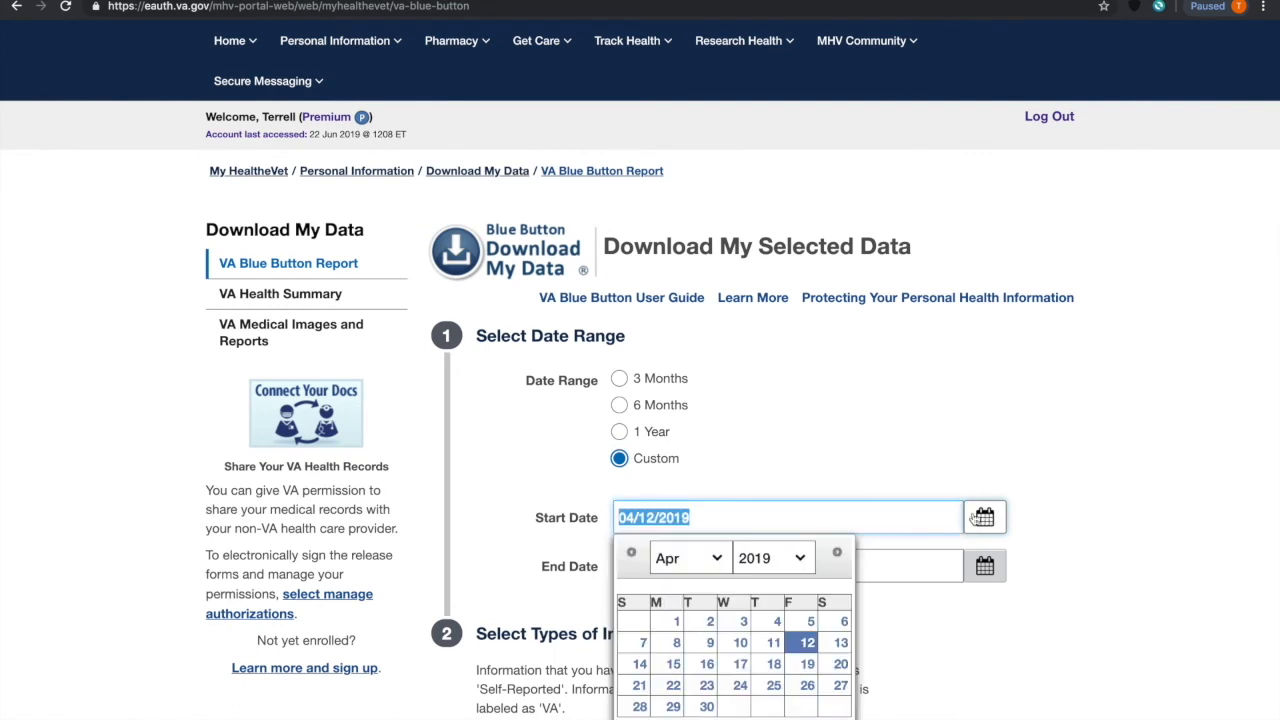
click(688, 558)
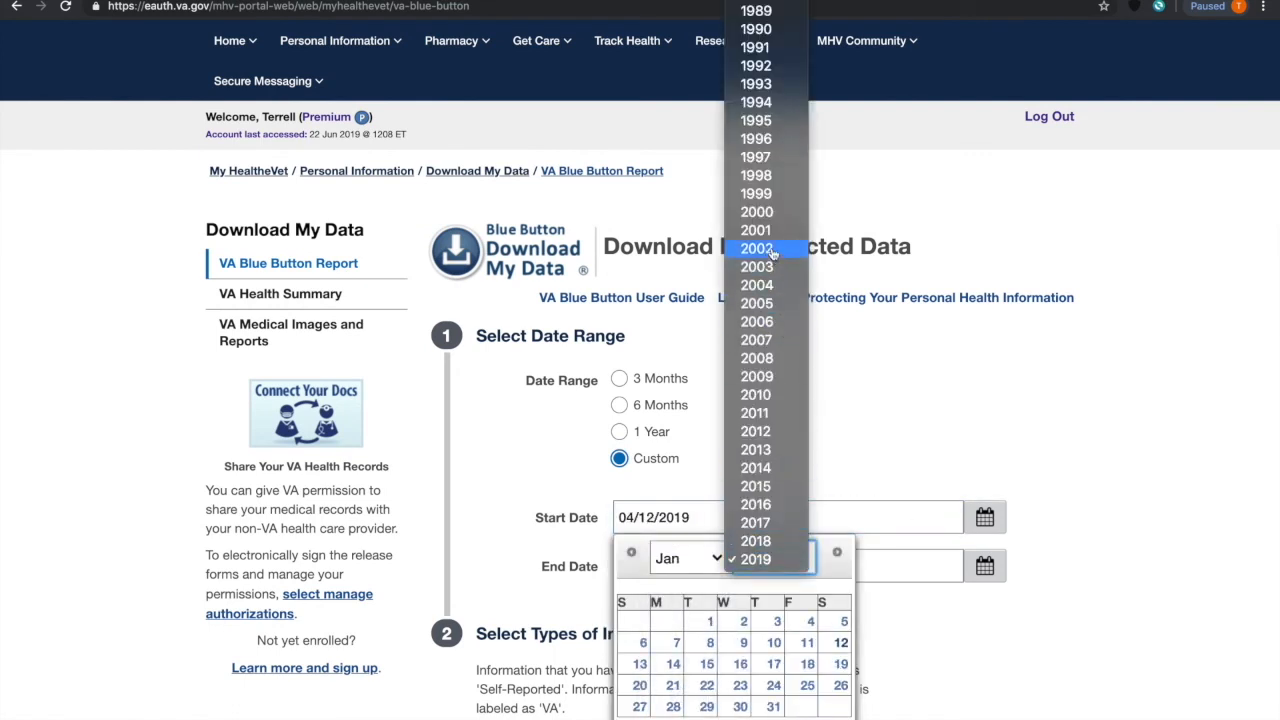
click(756, 211)
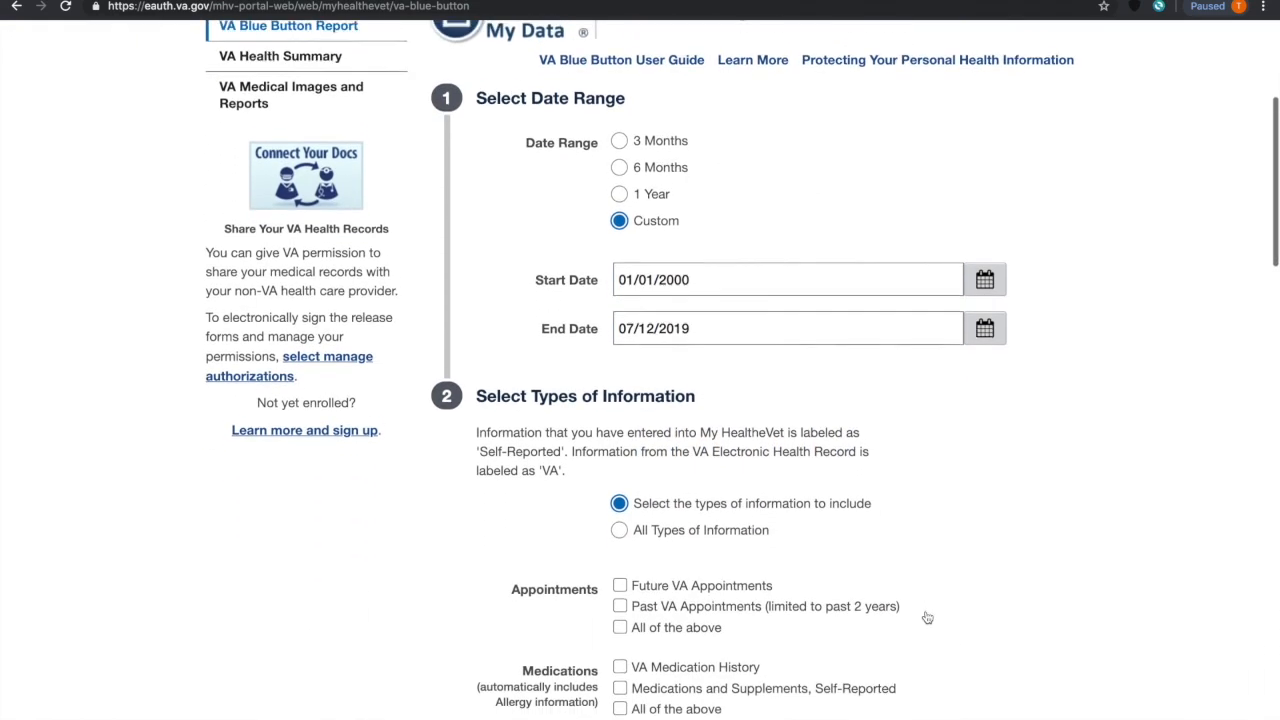
Select All Types of Information and scroll down to the Submit button.
scroll(down, 3)
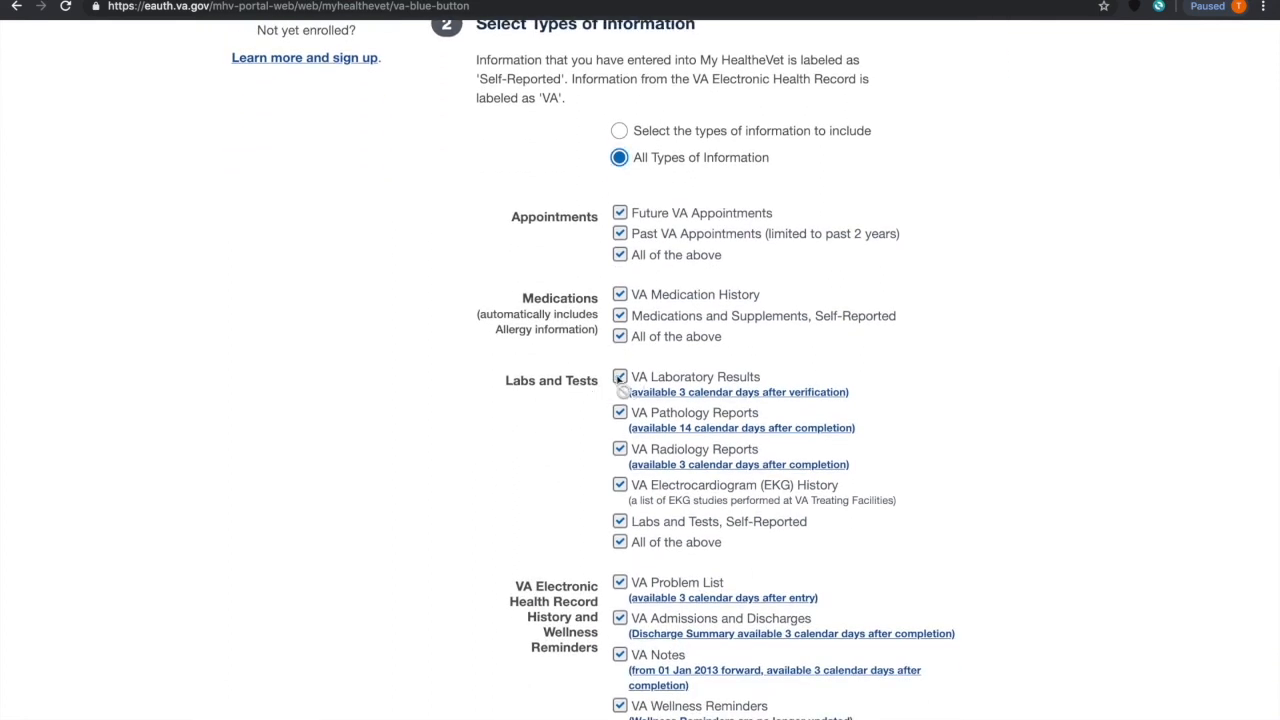
click(619, 130)
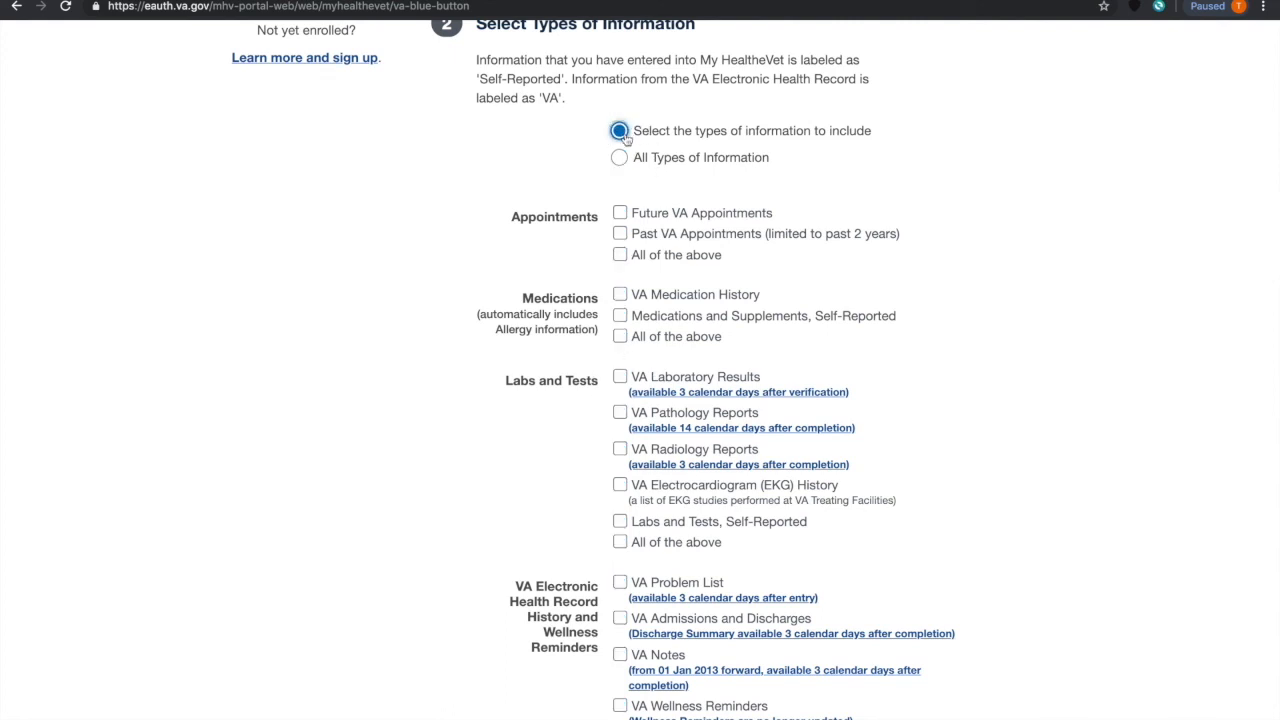
click(620, 377)
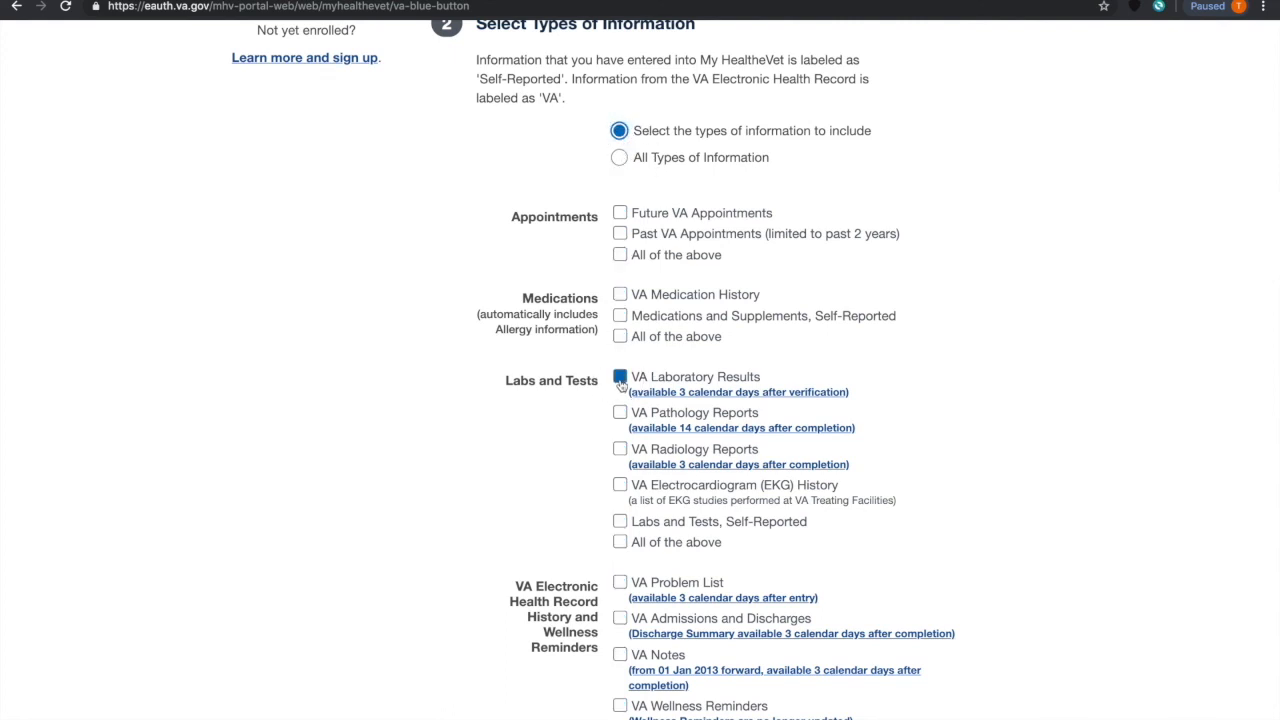
click(620, 376)
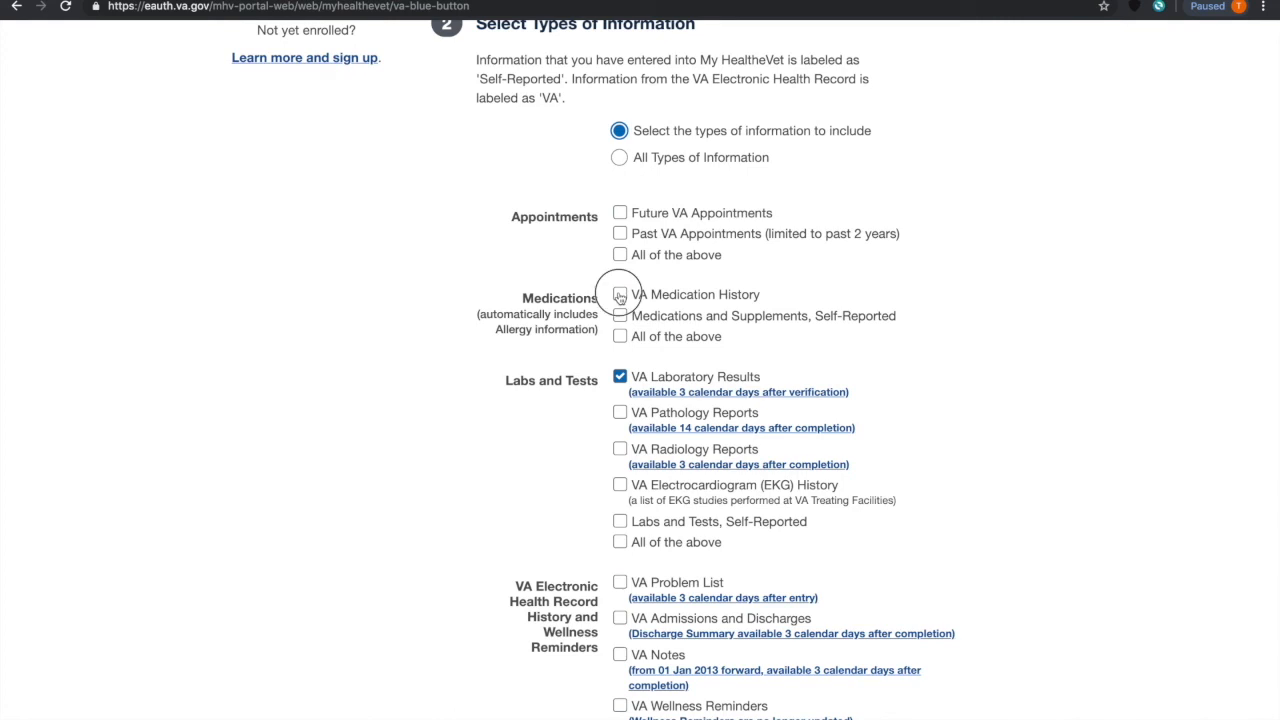
click(619, 157)
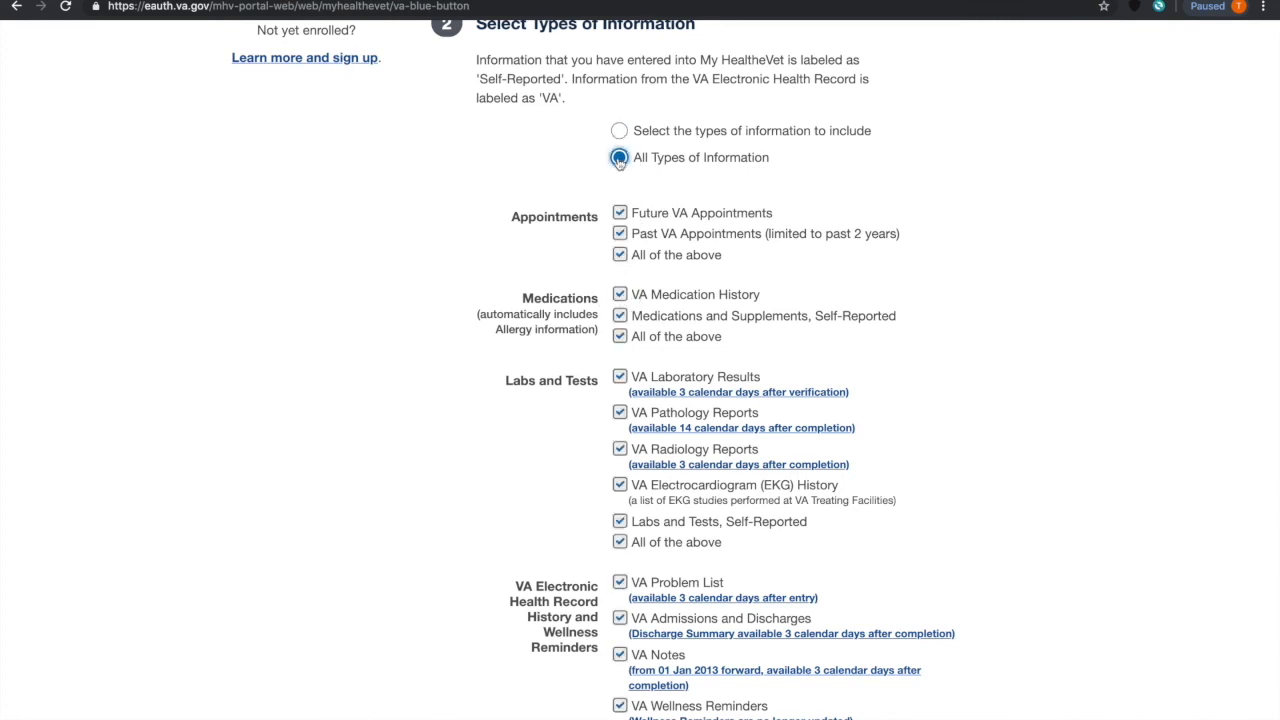
scroll(down, 3)
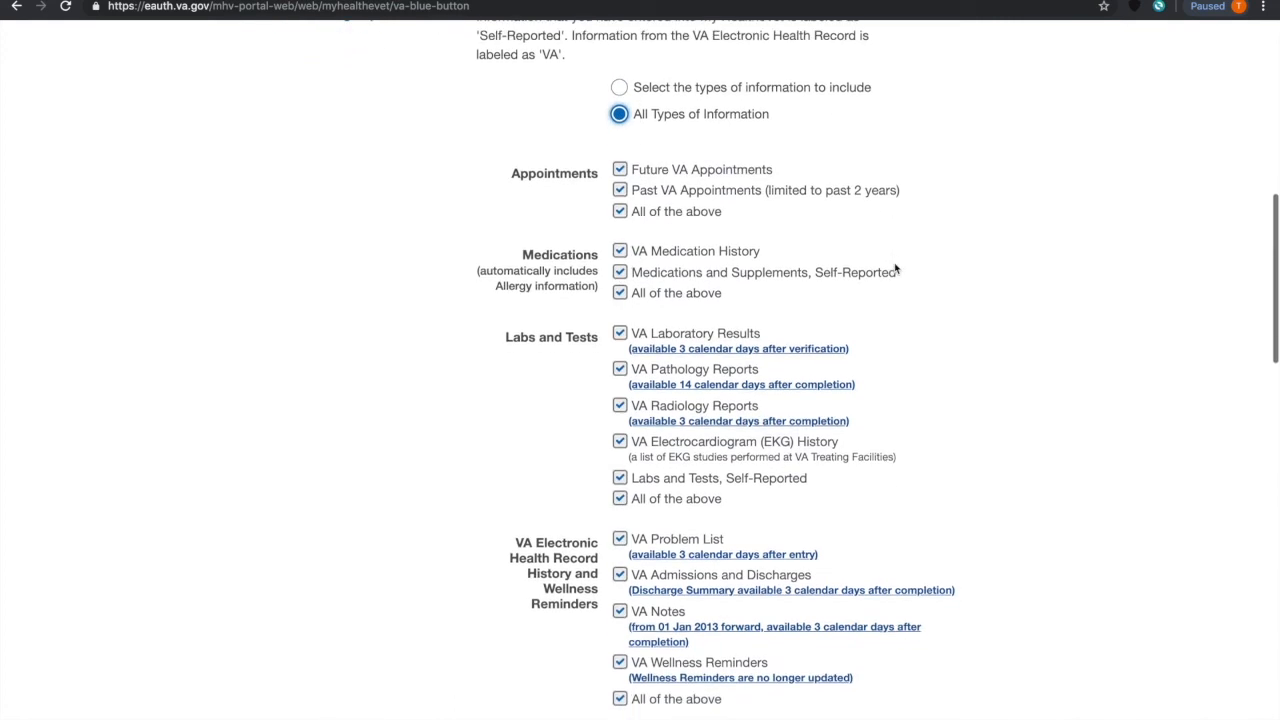
scroll(down, 3)
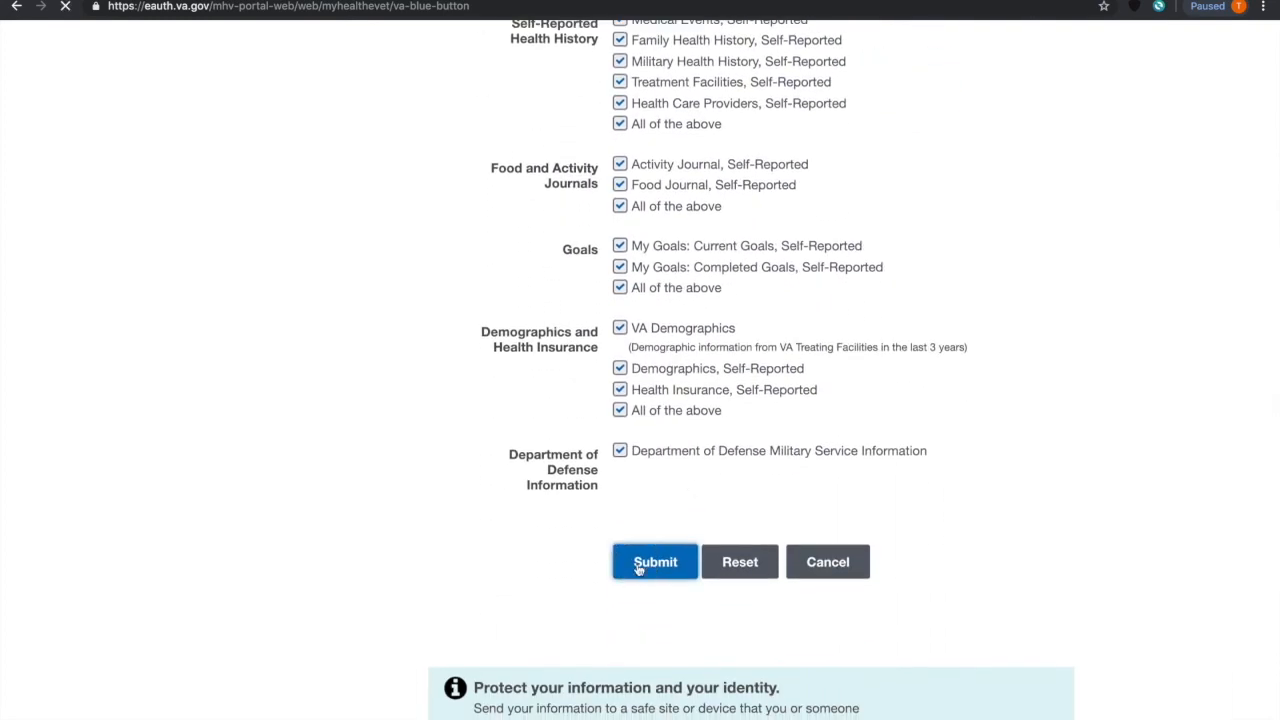
Submit the report request and download it as PDF, accepting the privacy warning.
click(655, 561)
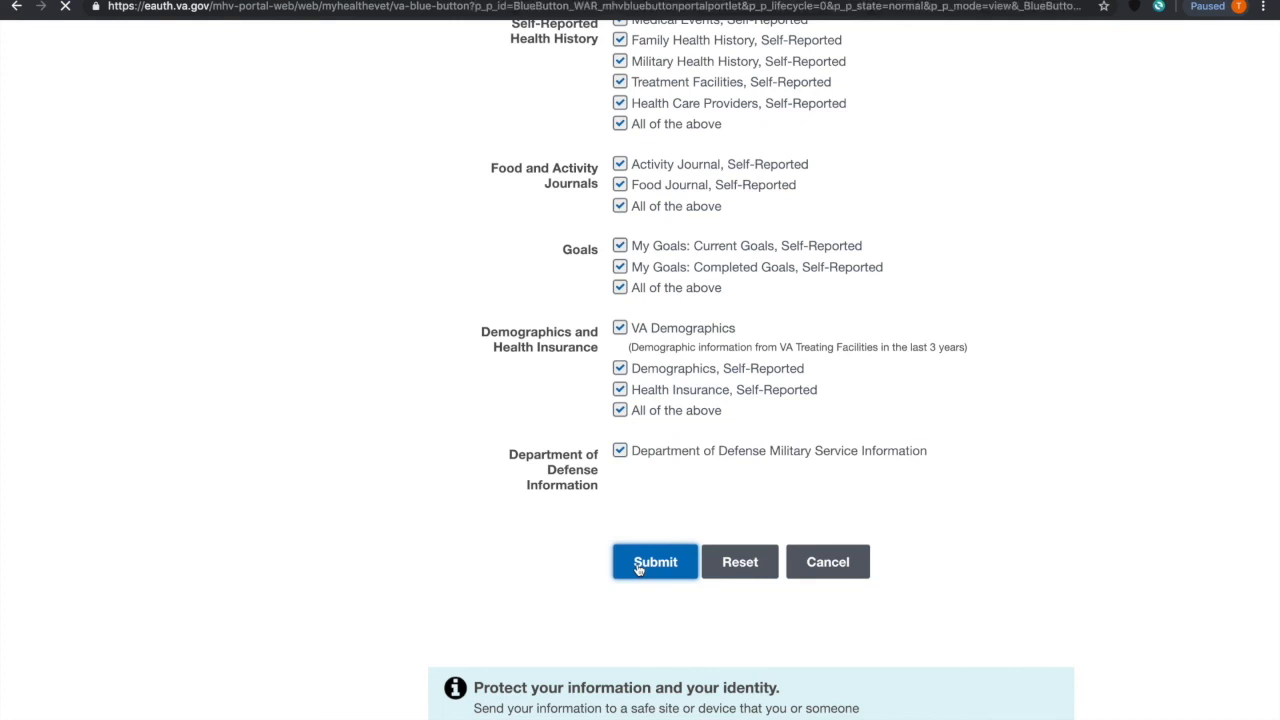
click(655, 561)
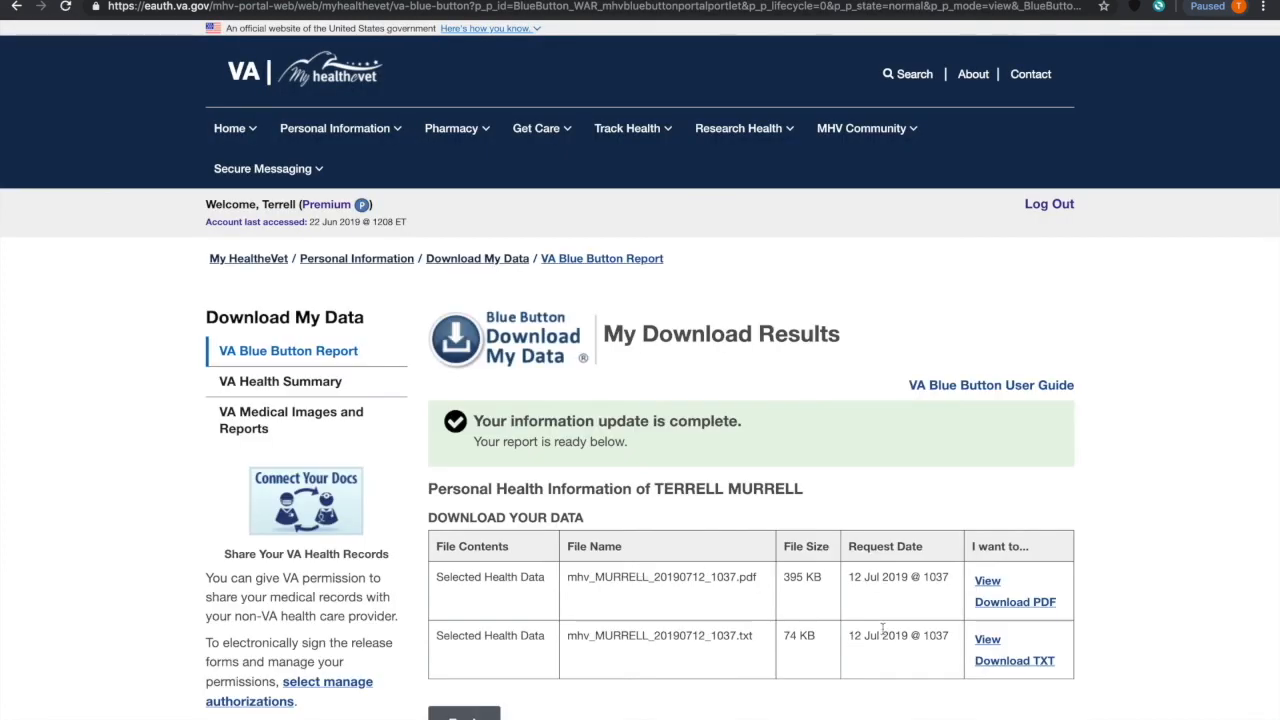
click(1014, 601)
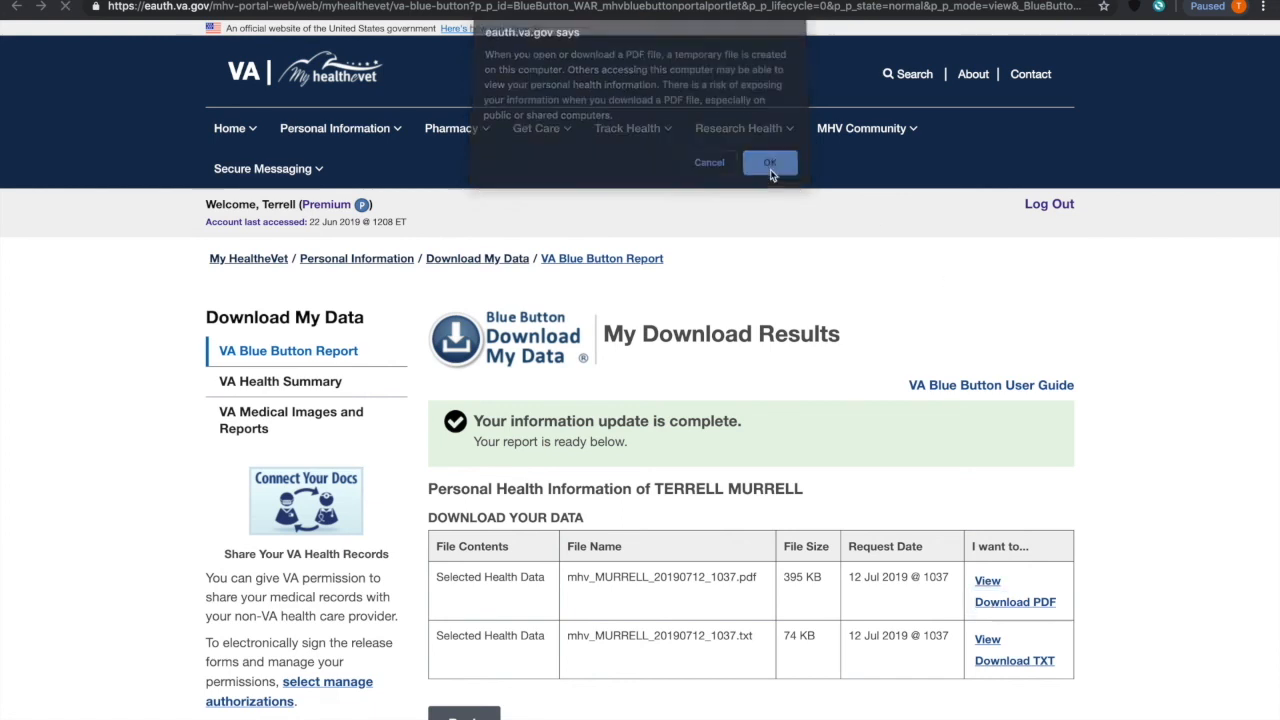
click(769, 162)
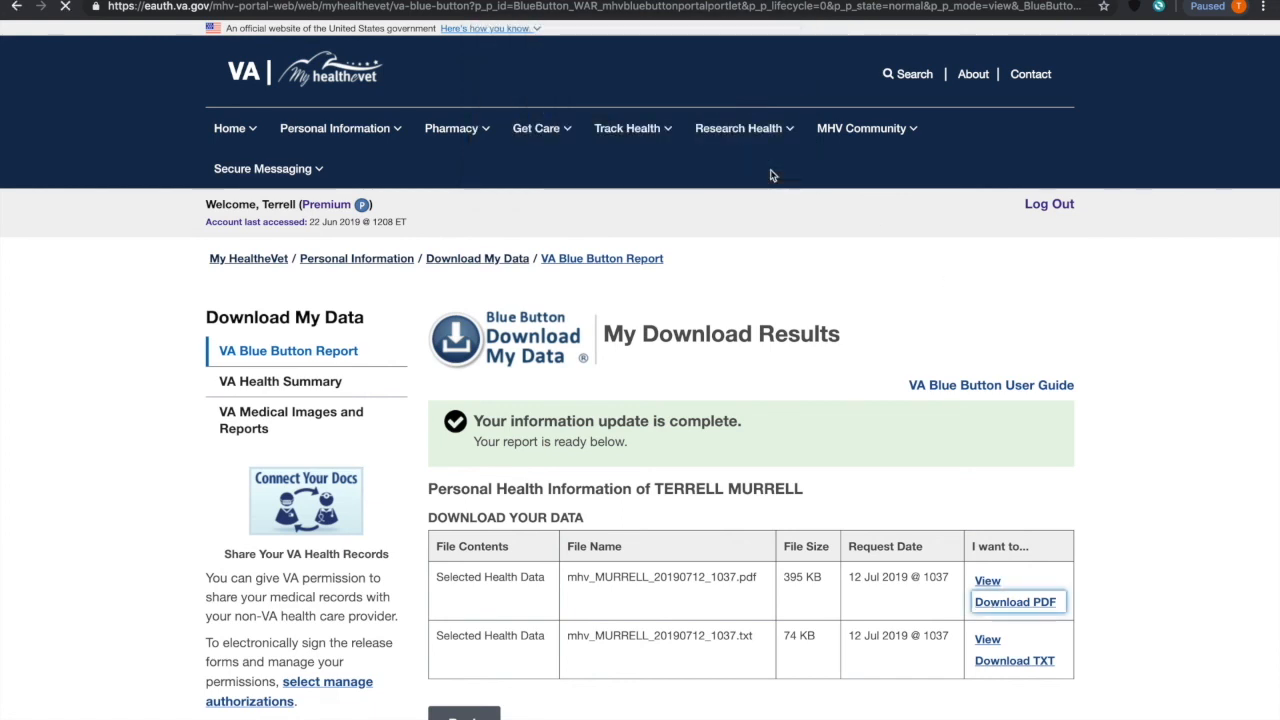